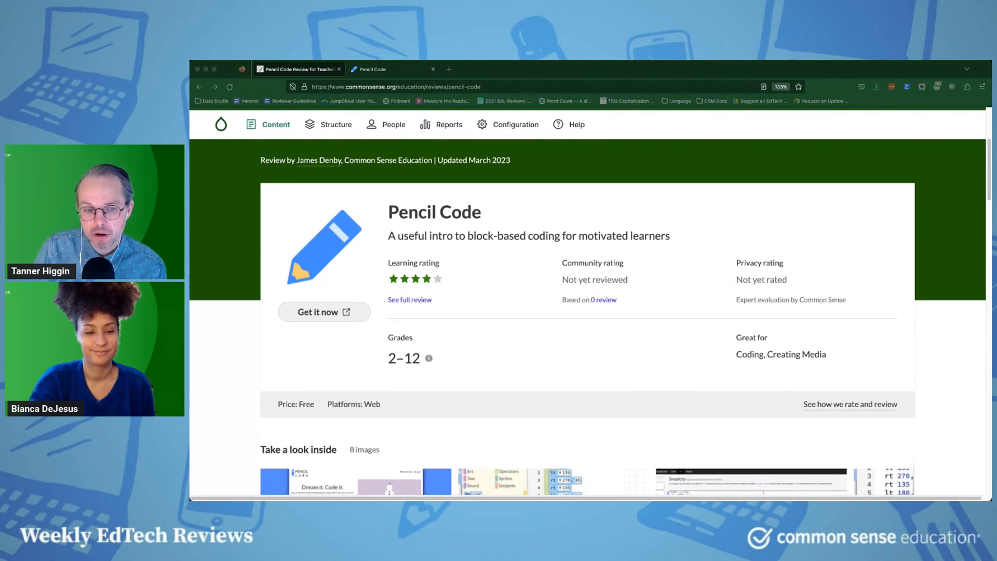
# Scroll through the review, then open the Gym's Draw art examples on First Dot.
pyautogui.scroll(-3)
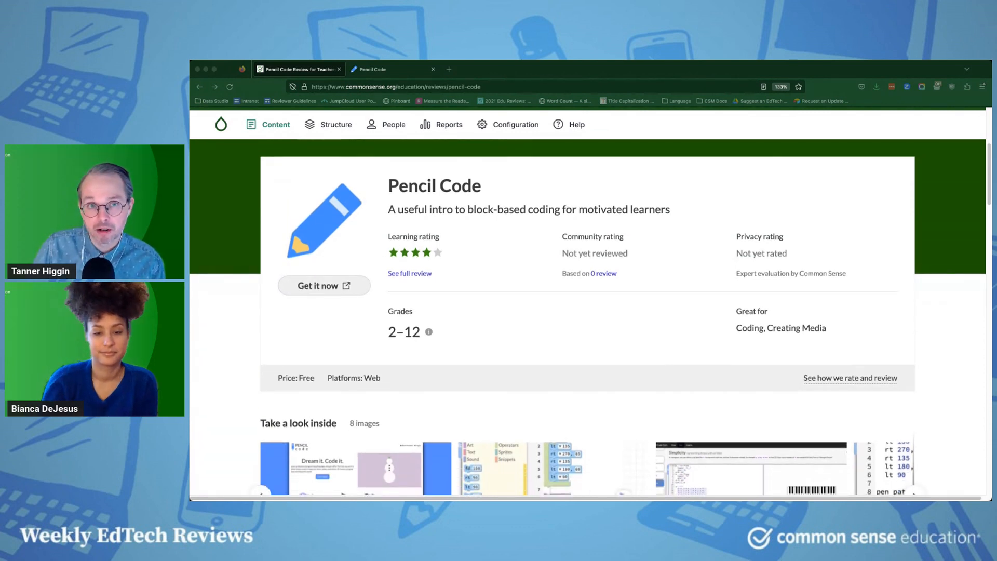
pyautogui.scroll(-3)
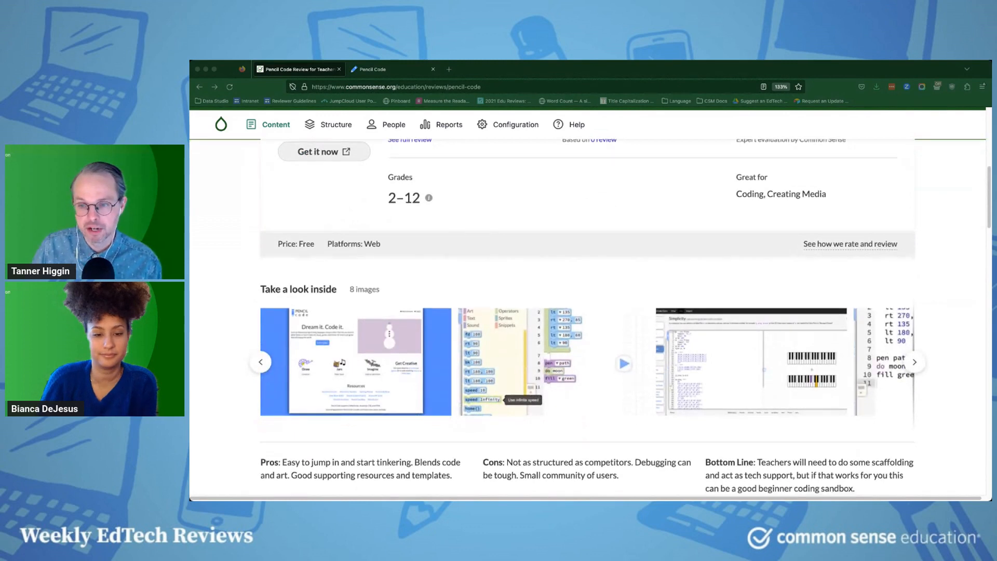
pyautogui.scroll(-3)
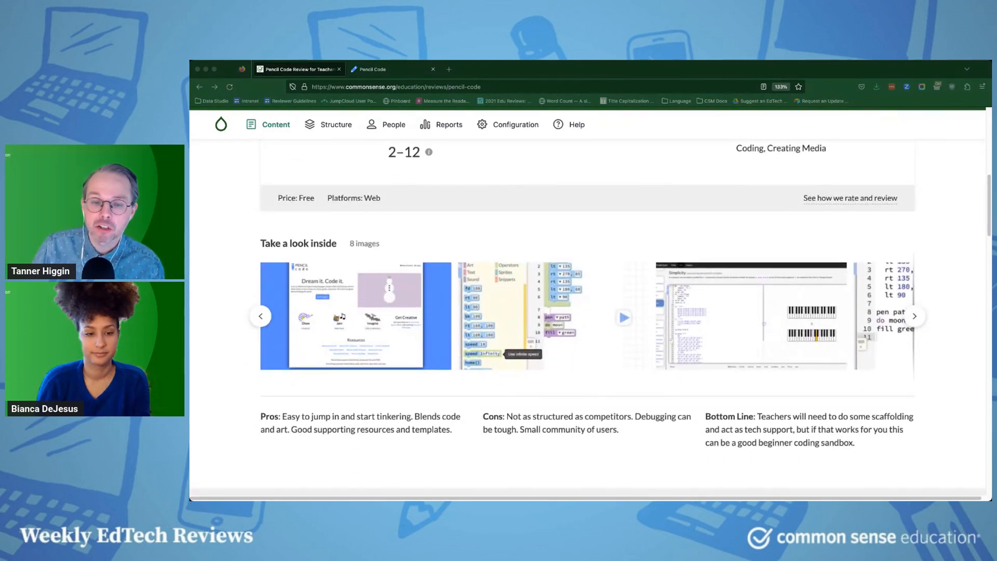
pyautogui.scroll(-3)
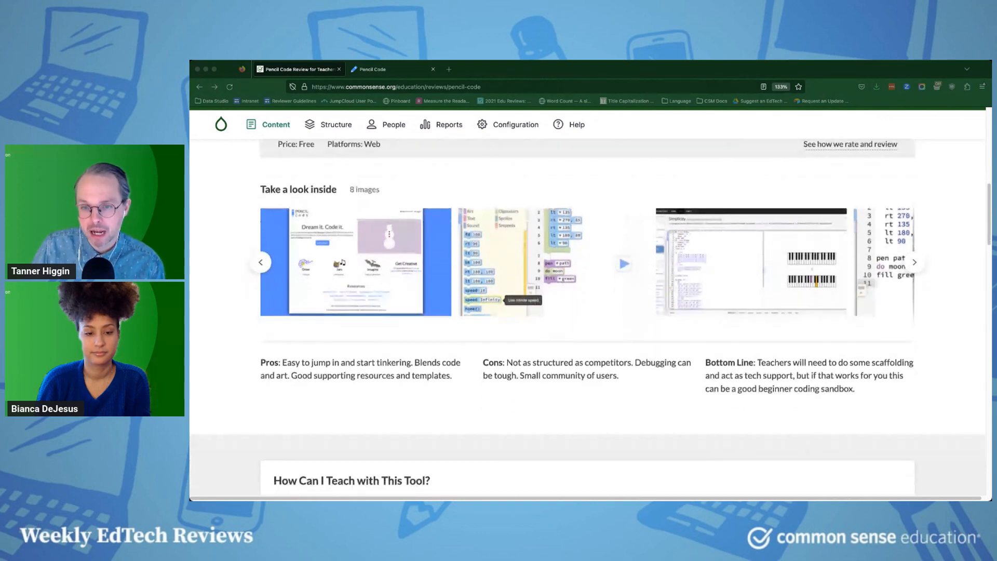
pyautogui.scroll(-3)
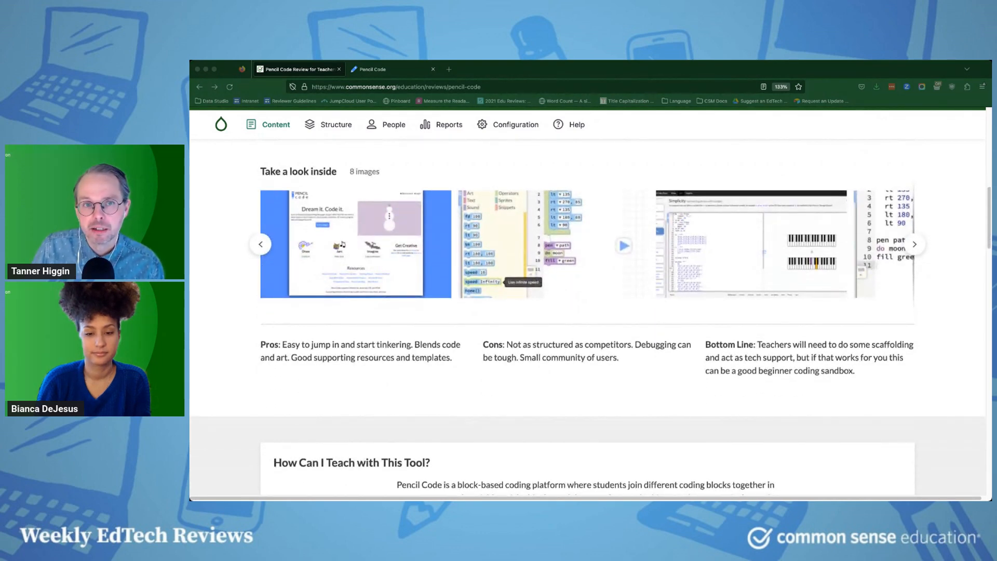
pyautogui.click(372, 70)
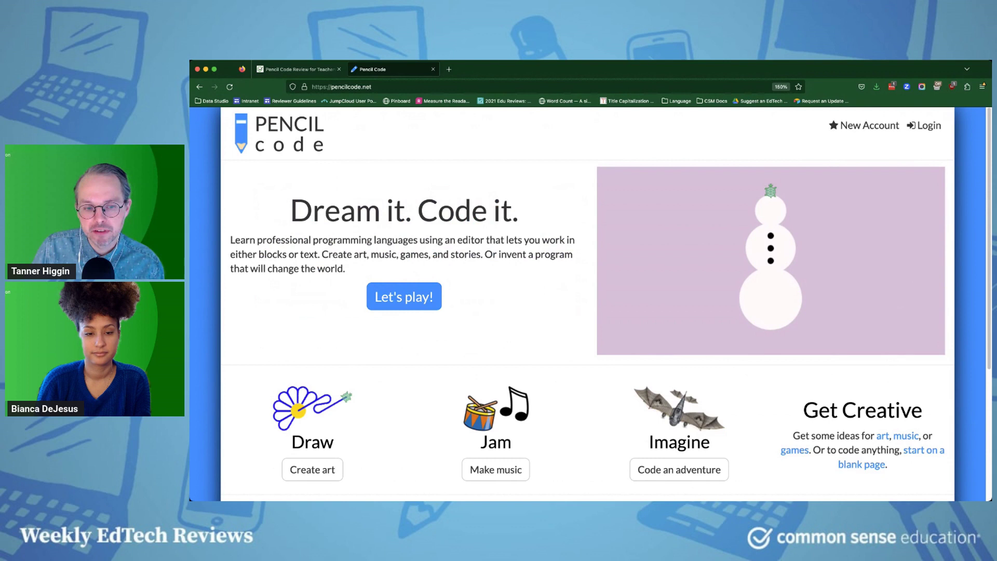
pyautogui.click(312, 470)
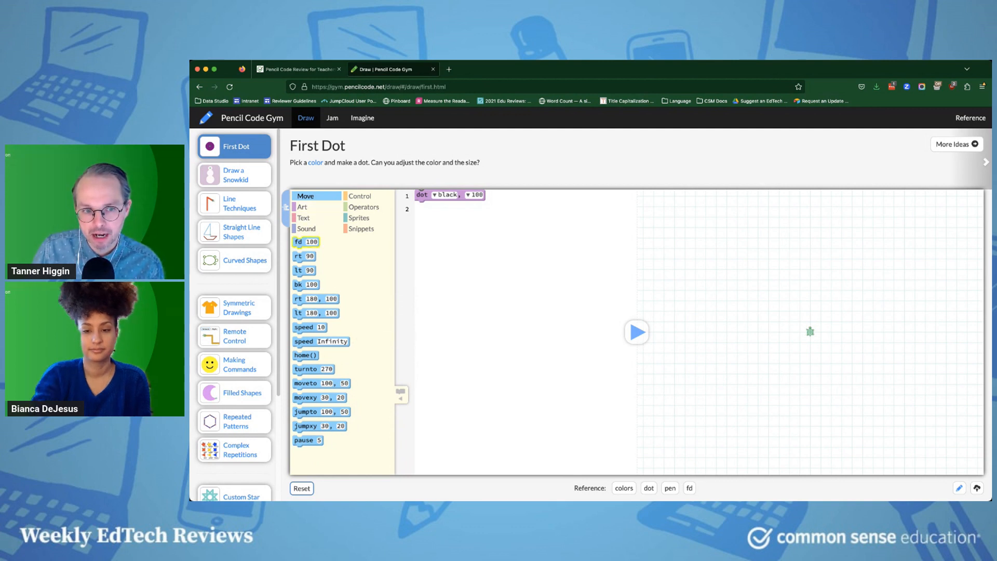
pyautogui.moveTo(305, 299)
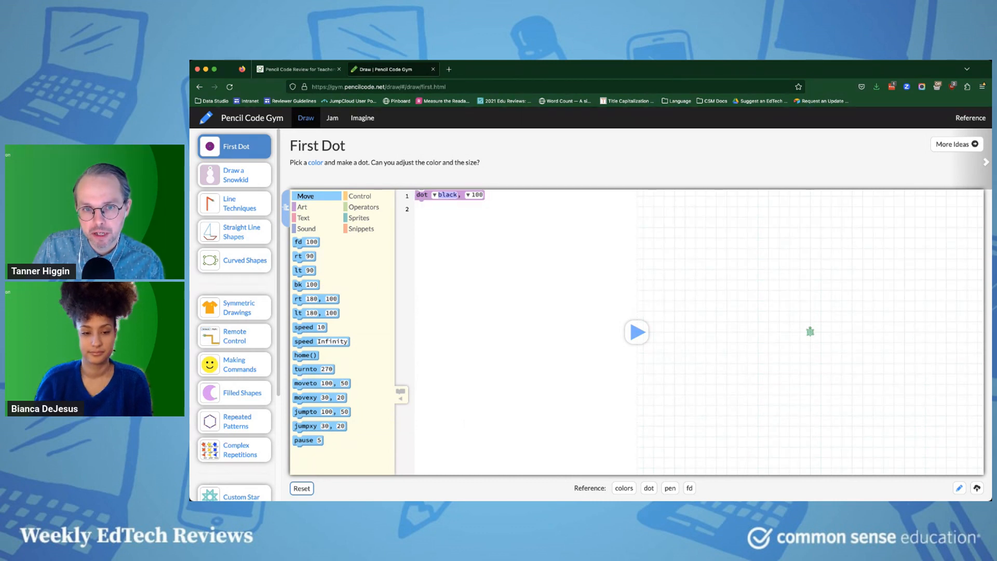
# Run the First Dot program to draw a large black dot on the canvas.
pyautogui.click(446, 195)
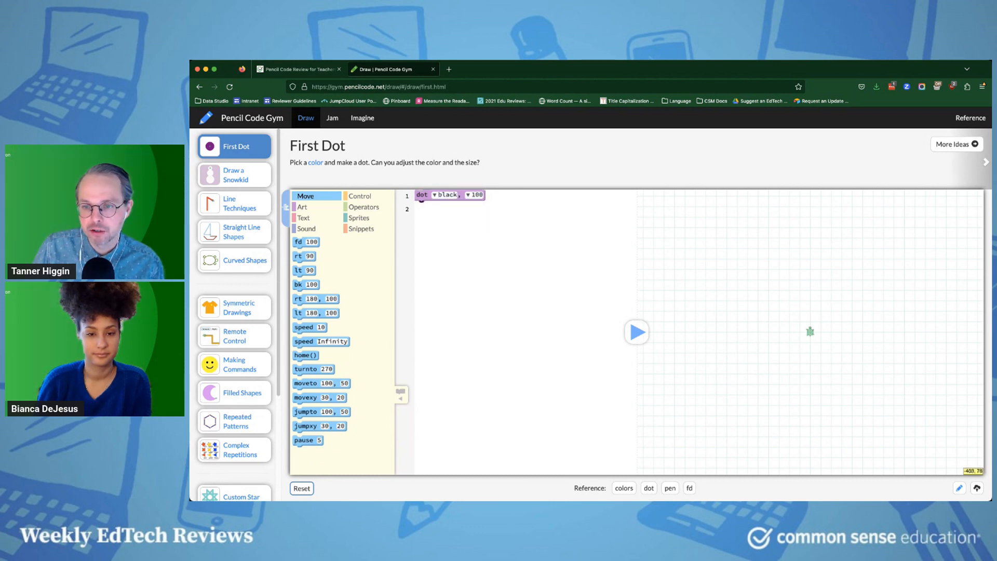
pyautogui.click(636, 332)
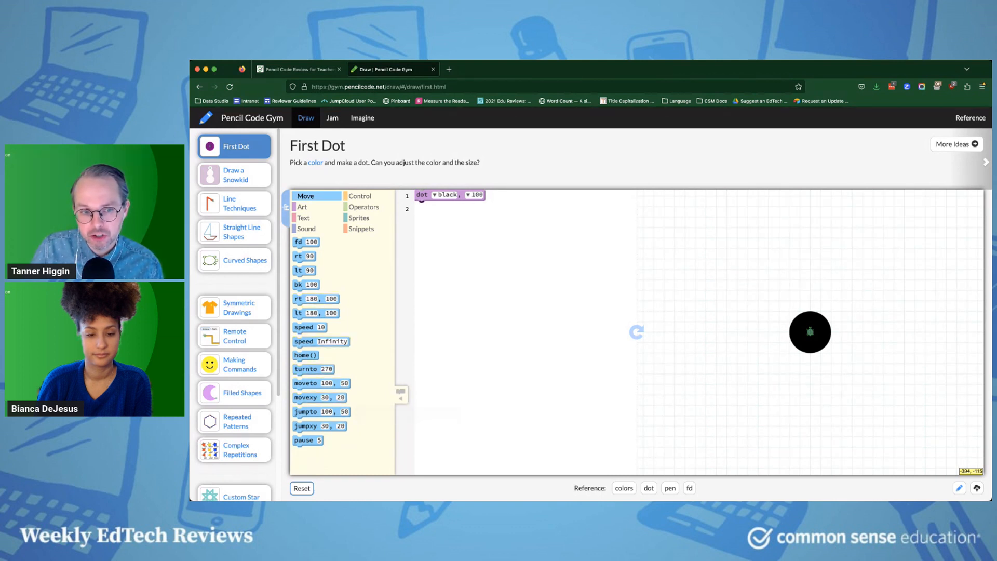
pyautogui.moveTo(320, 341)
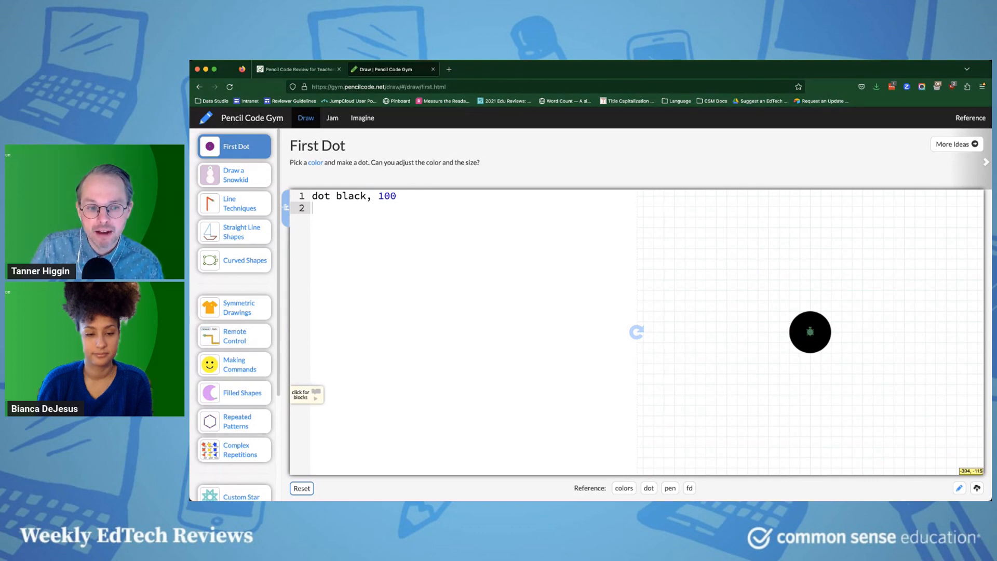
# Switch back to blocks, preview Making Commands, and go back to the home page.
pyautogui.click(306, 396)
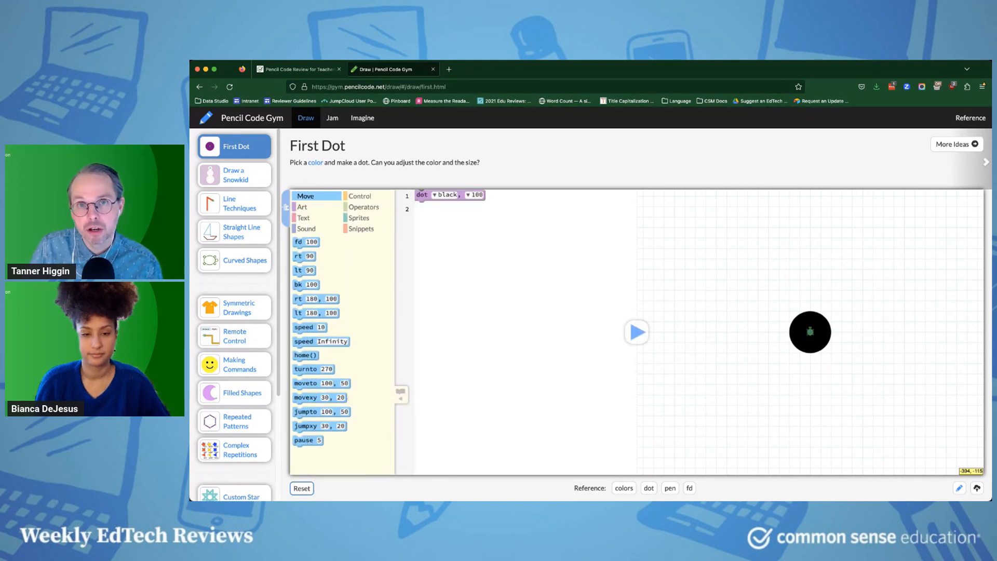
pyautogui.click(240, 364)
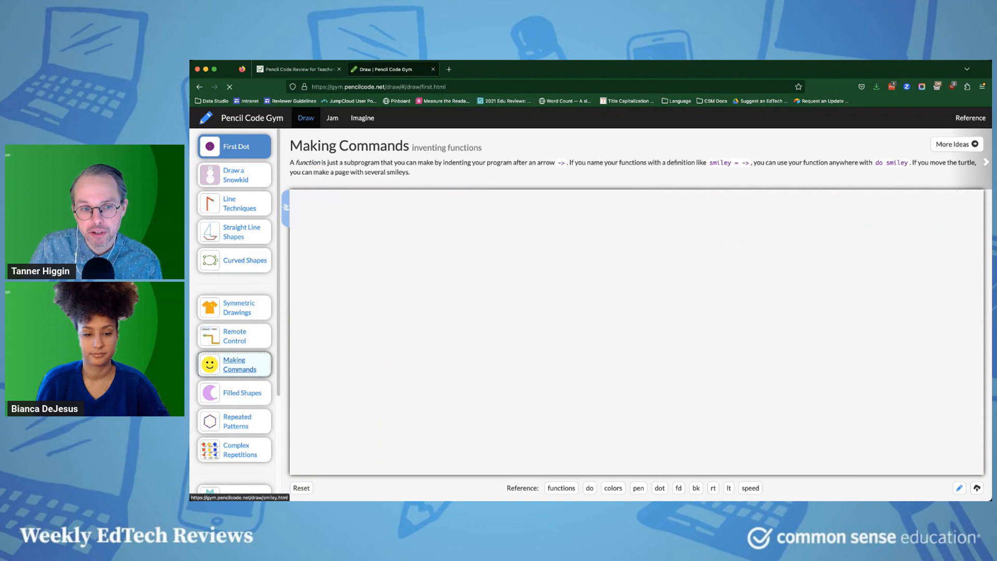
pyautogui.click(235, 364)
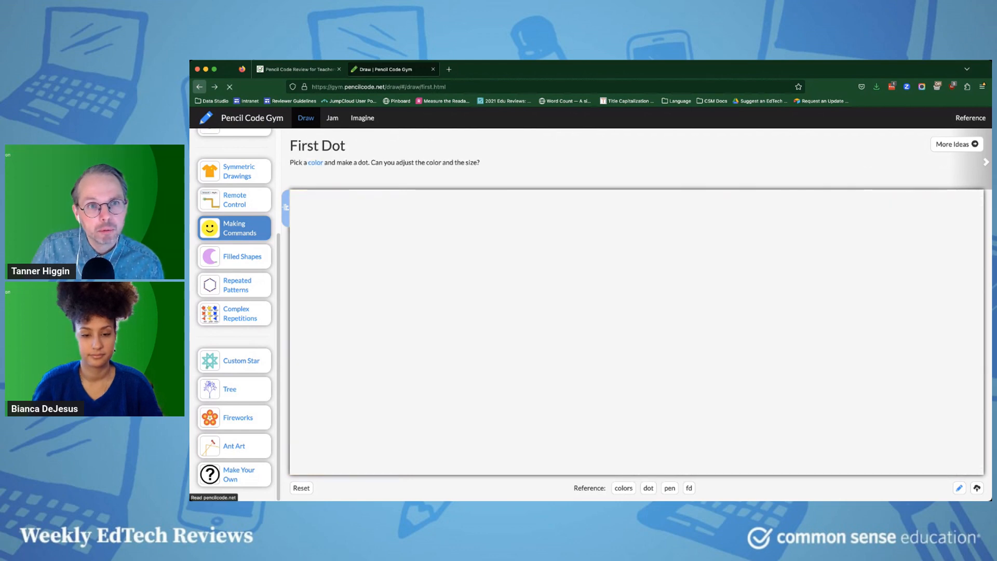
pyautogui.click(234, 146)
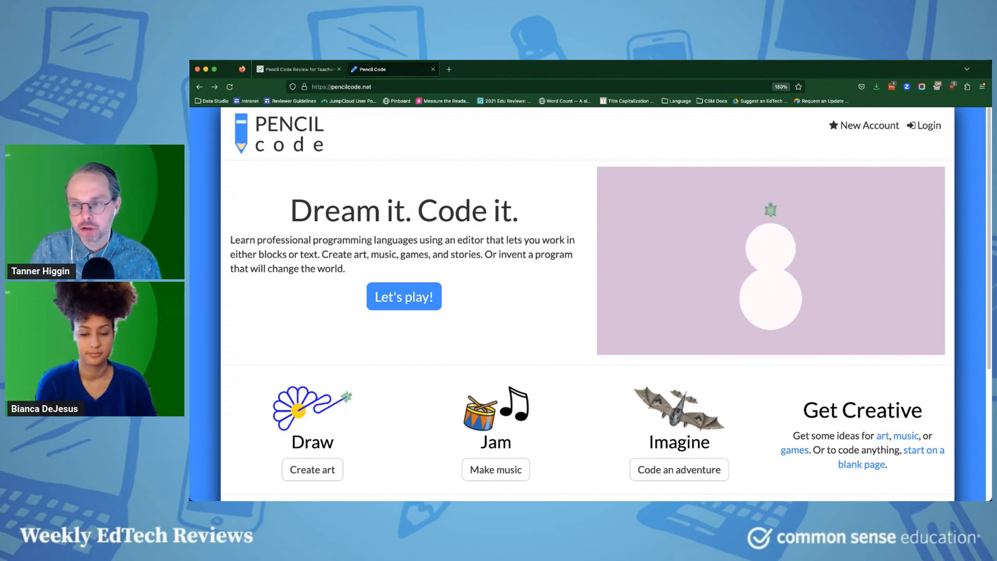
# Scroll to Resources and open Material for Teachers: the Online Guide and Teacher's Manual.
pyautogui.scroll(-3)
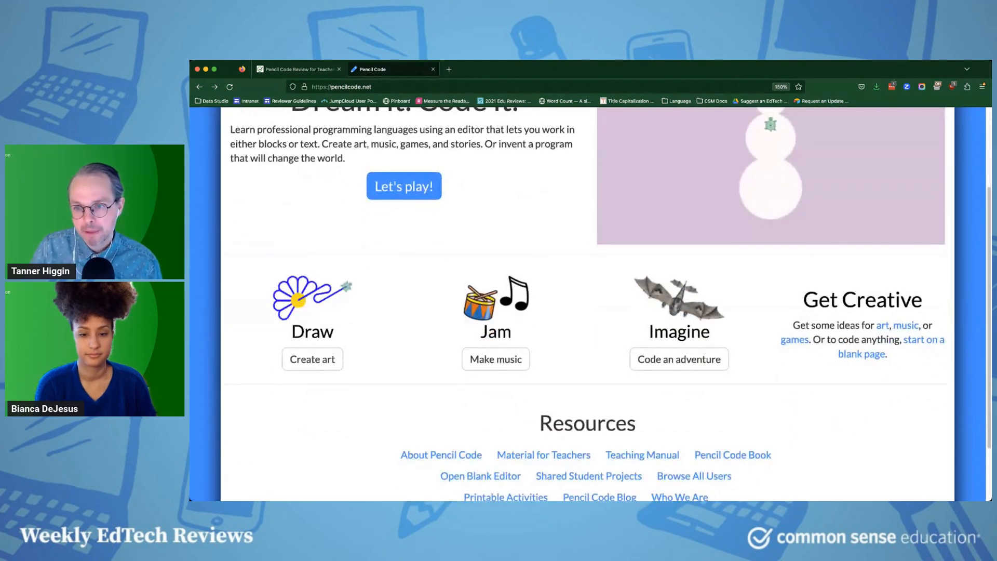
pyautogui.click(496, 359)
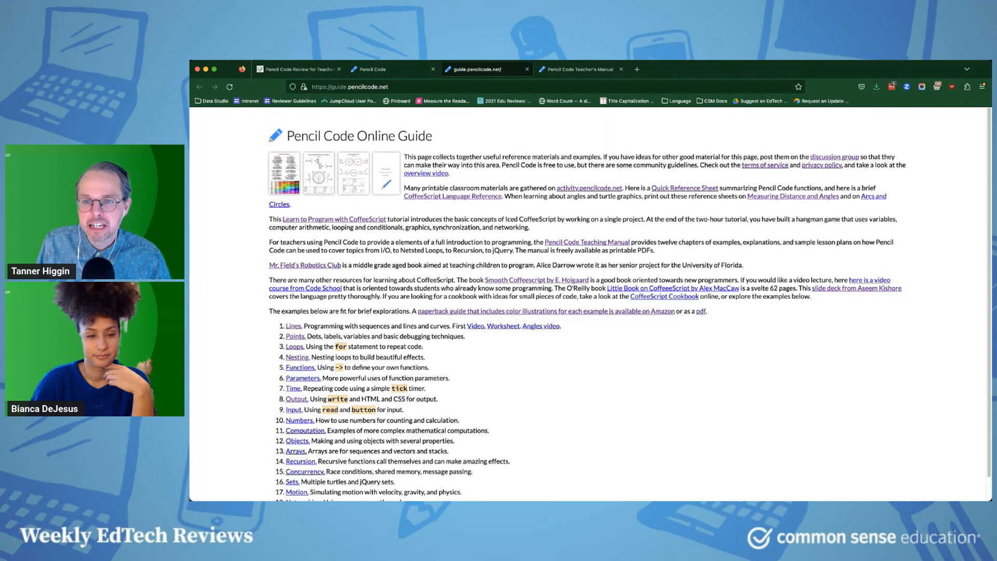
# Read through the Teacher's Manual first chapter.
pyautogui.click(582, 69)
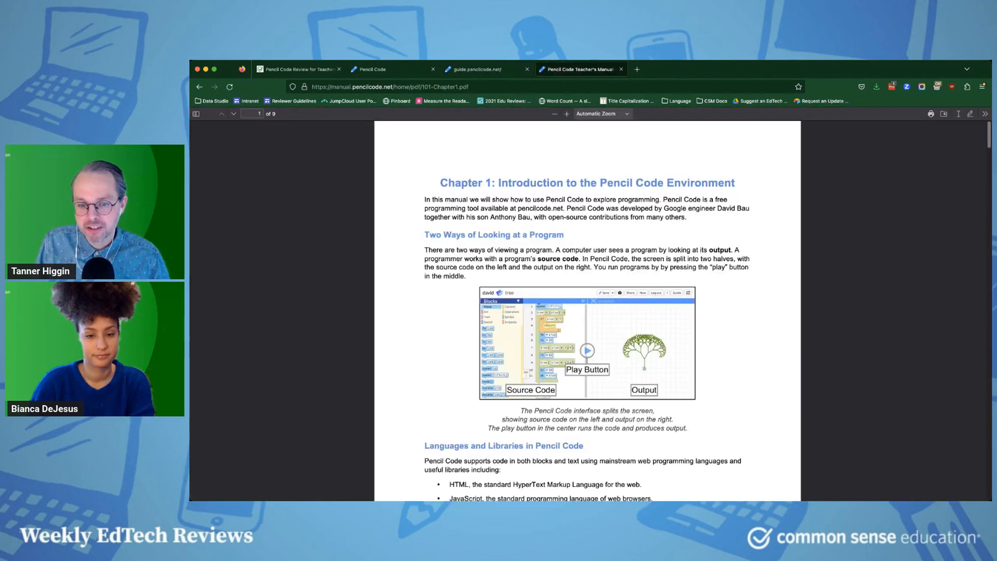
pyautogui.scroll(-3)
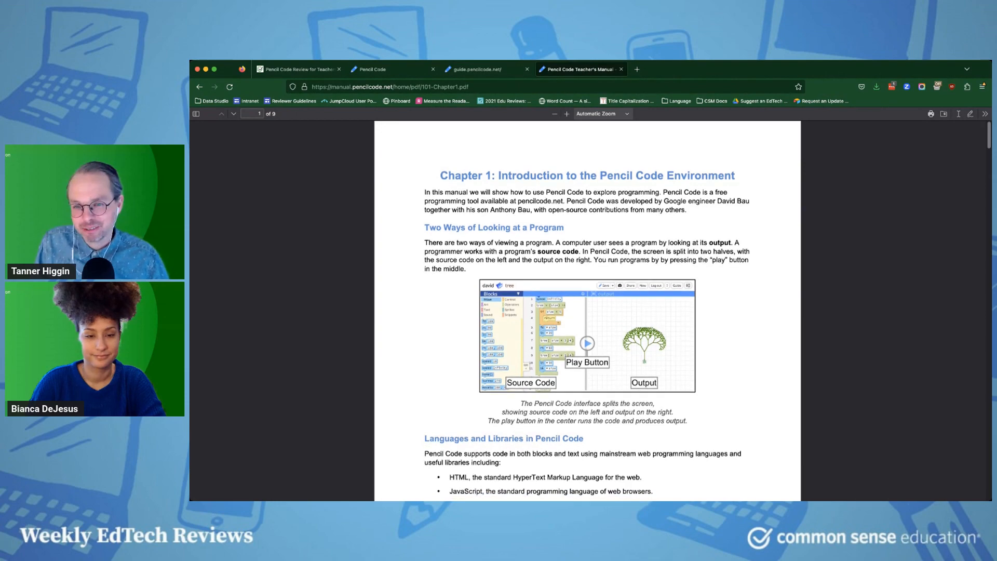
pyautogui.scroll(-3)
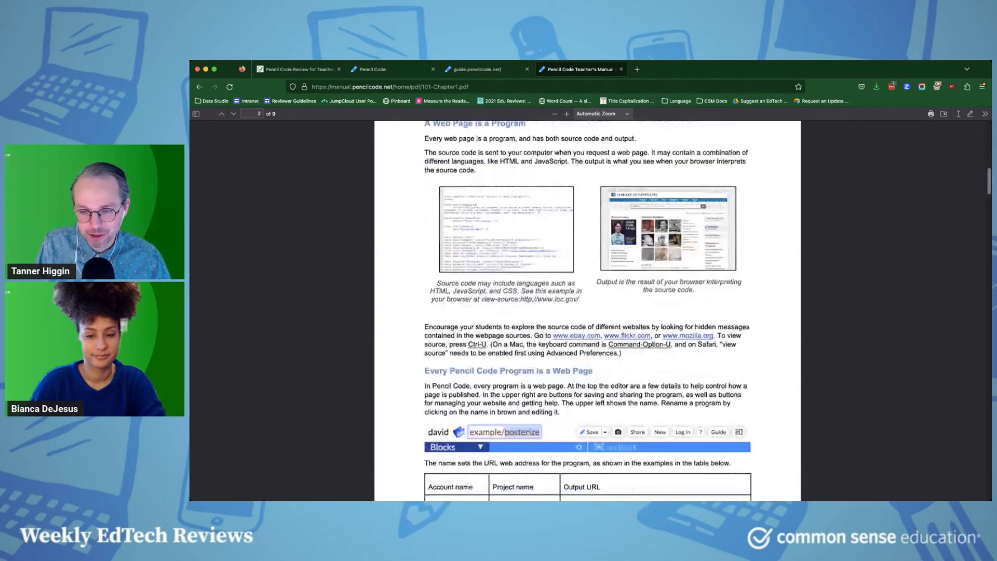
pyautogui.scroll(-3)
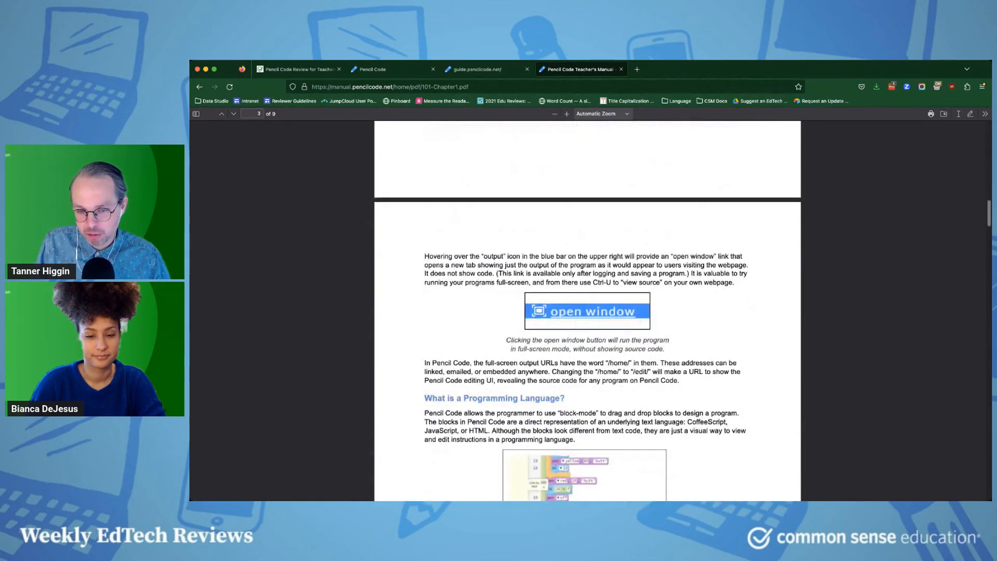
pyautogui.scroll(-3)
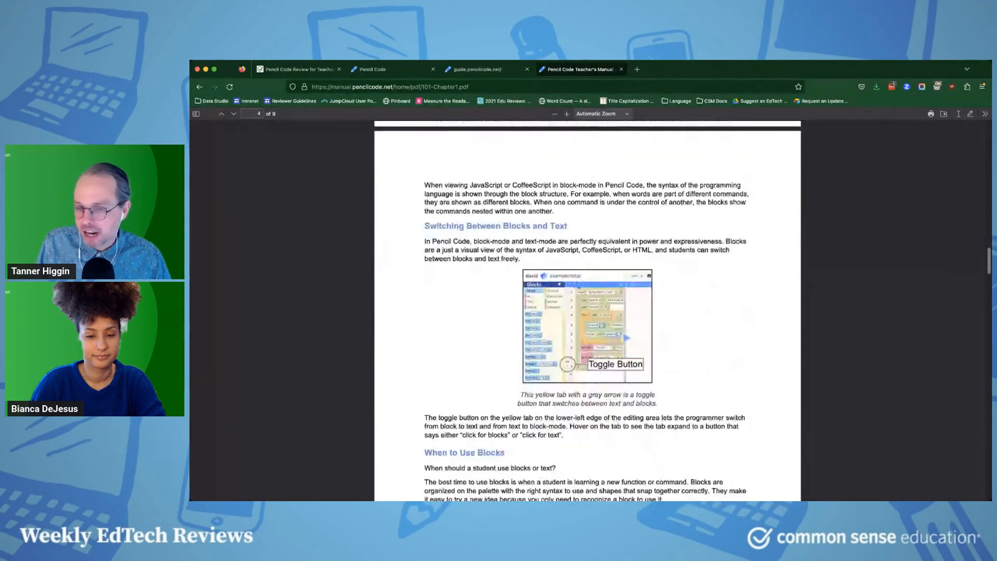
pyautogui.scroll(-3)
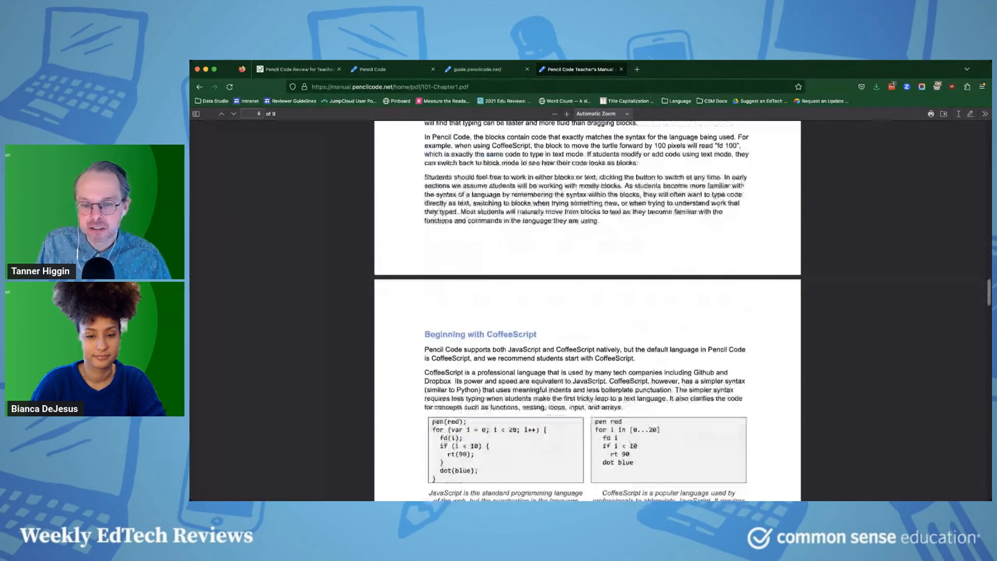
pyautogui.scroll(-3)
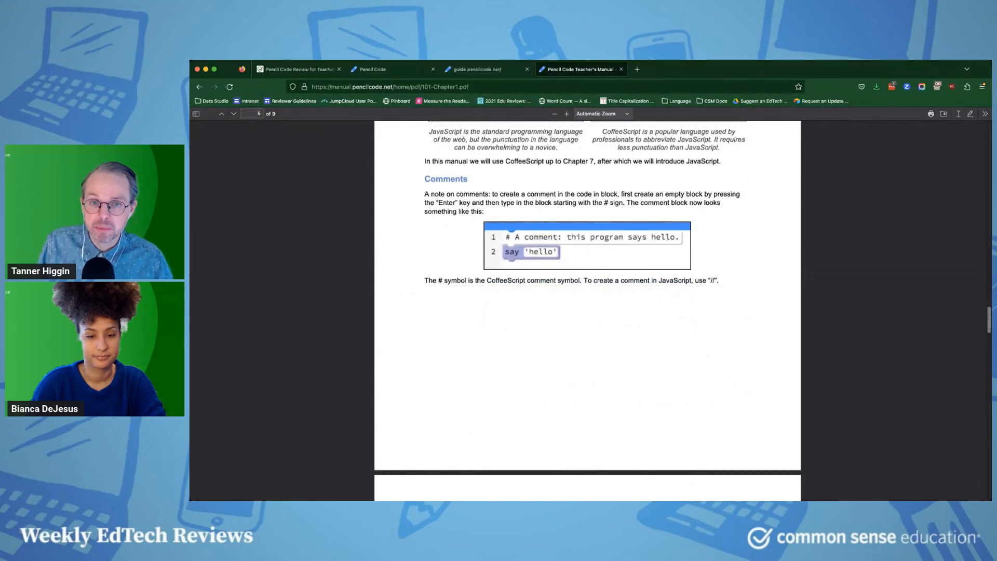
# Check the Online Guide, revisit the manual, then open the Pencil Code Book page.
pyautogui.click(475, 69)
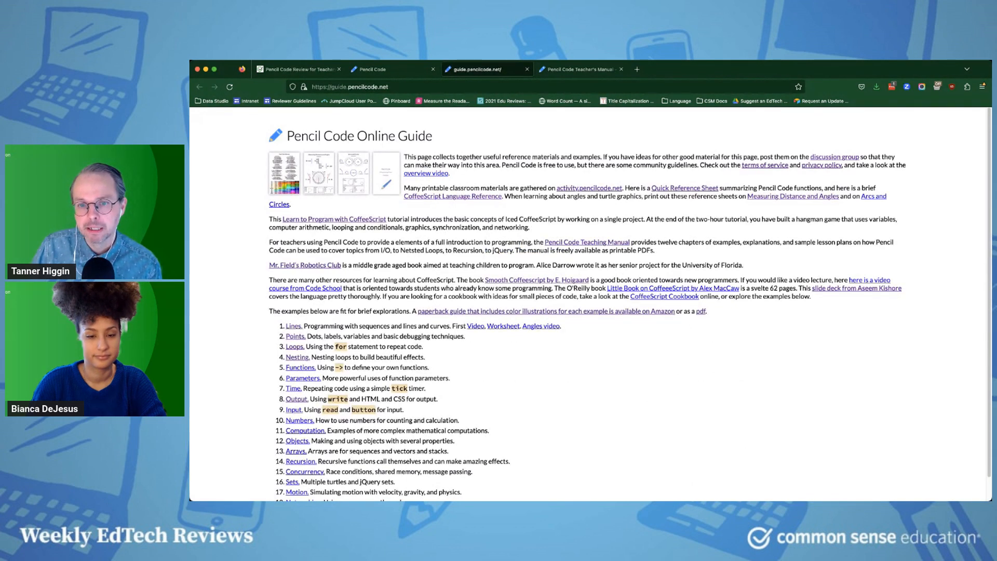
pyautogui.click(581, 69)
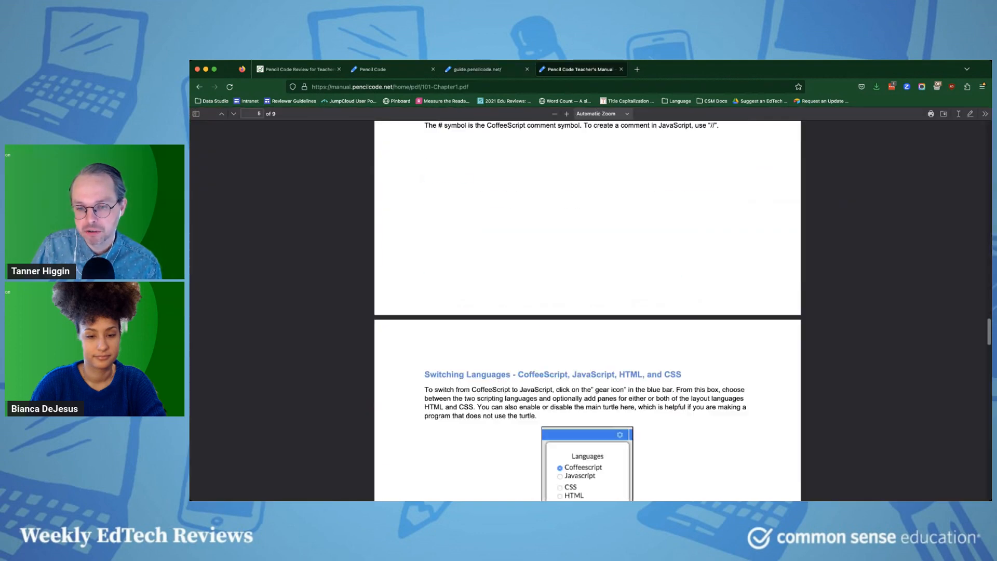
pyautogui.scroll(-3)
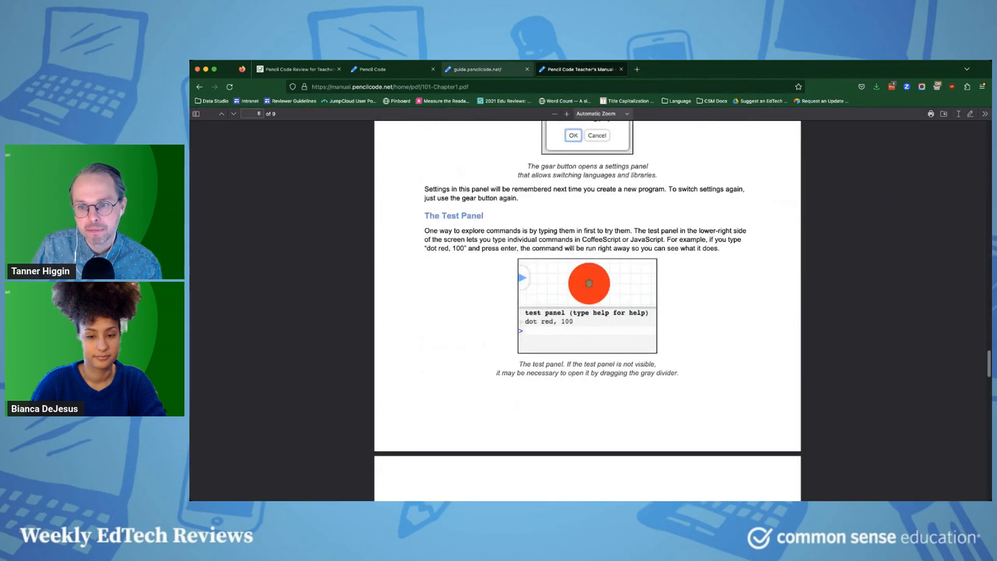
pyautogui.click(487, 69)
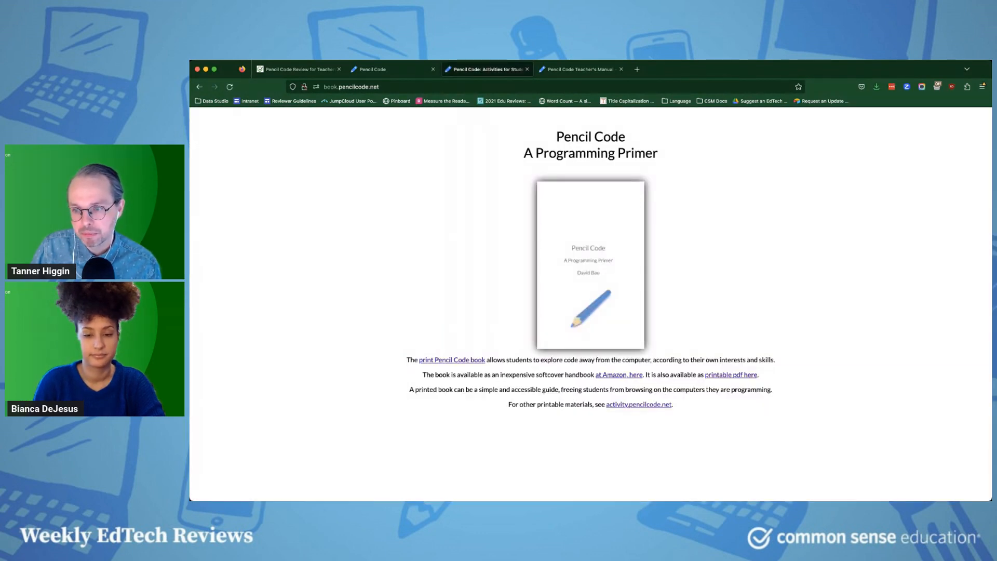
# Open the printable primer PDF and page through contents, Lines, and Points examples.
pyautogui.click(733, 375)
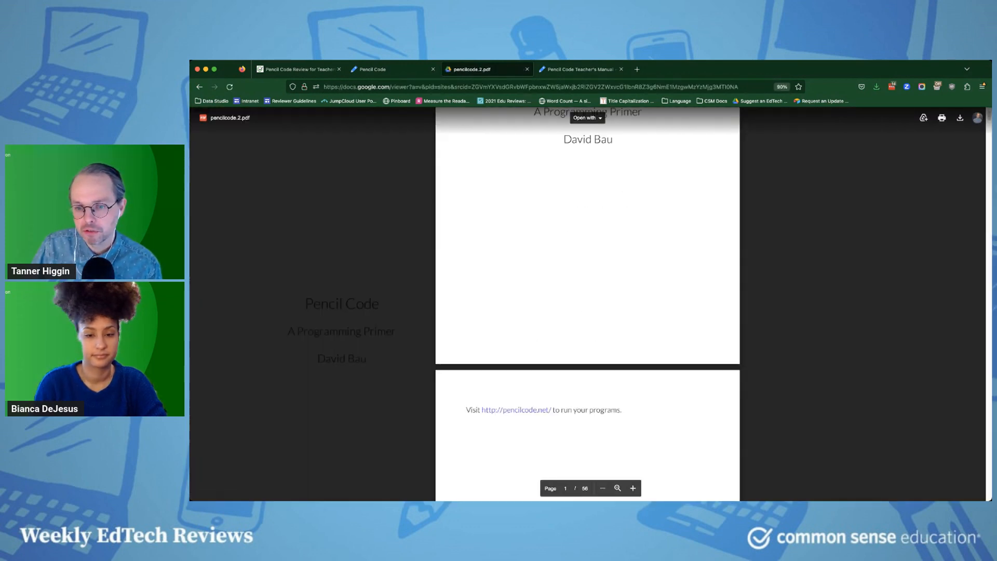
pyautogui.scroll(-3)
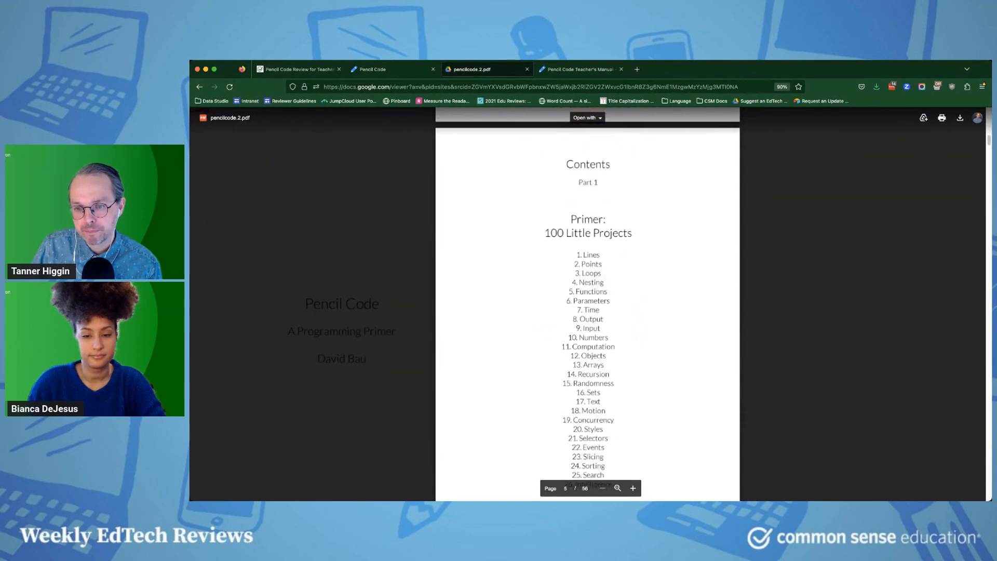
pyautogui.scroll(-3)
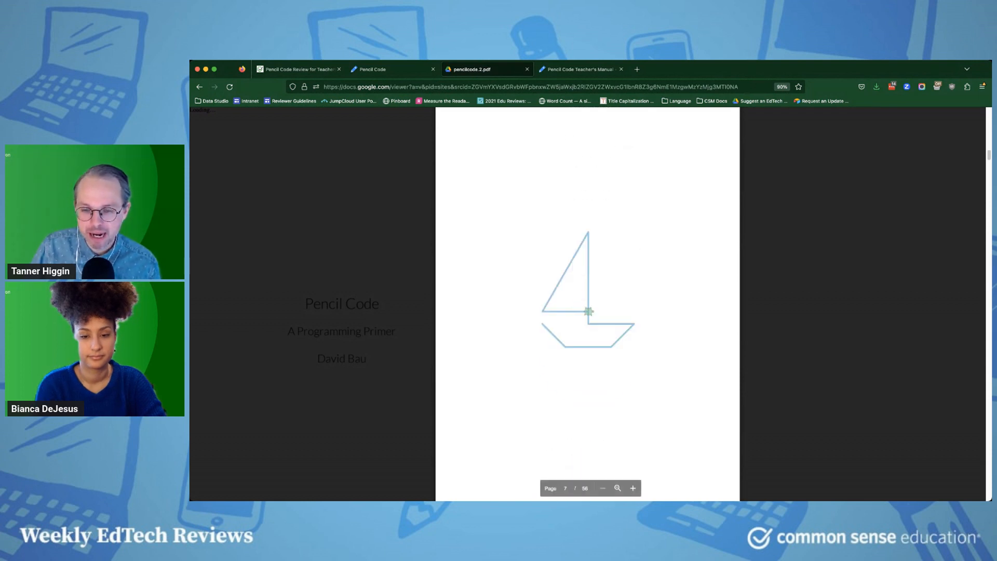
pyautogui.scroll(-3)
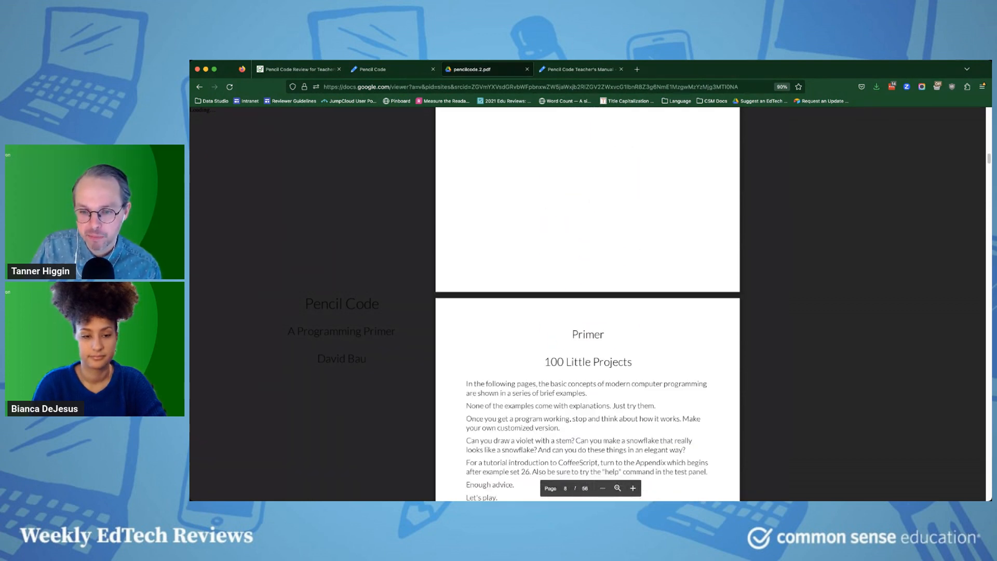
pyautogui.scroll(-3)
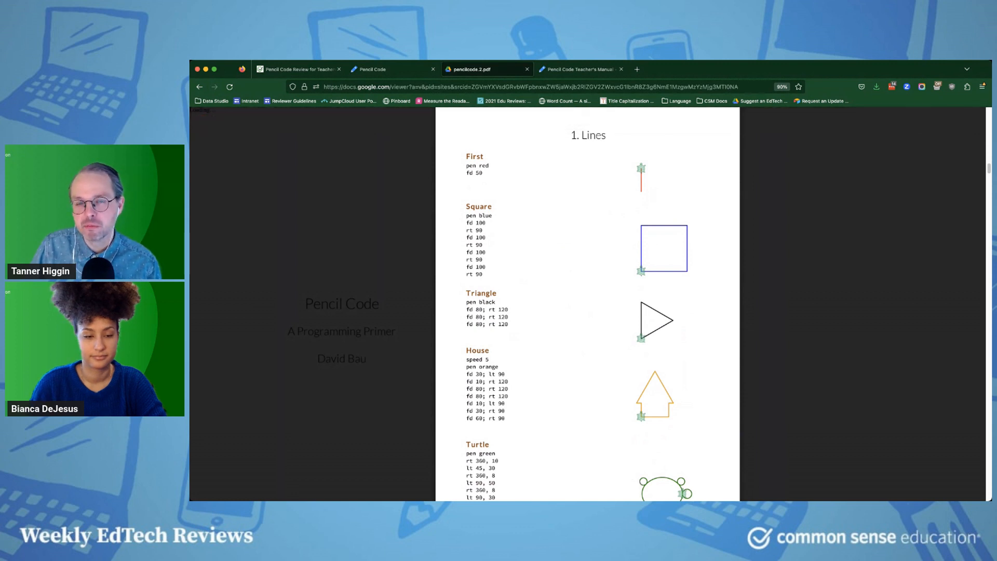
pyautogui.scroll(-3)
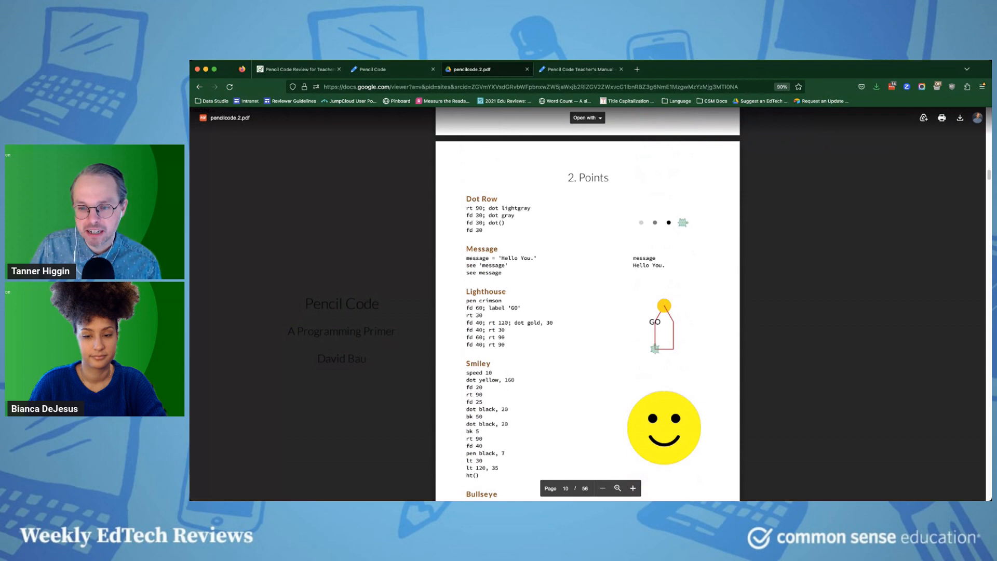
pyautogui.scroll(-3)
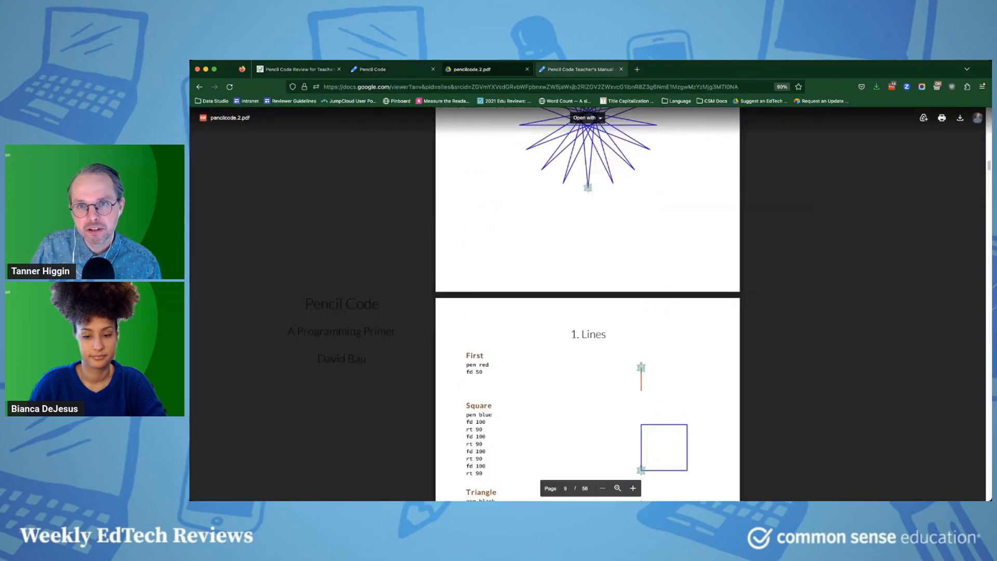
# Switch to the guide.pencilcode.net tab showing the Online Guide's example topics.
pyautogui.click(484, 69)
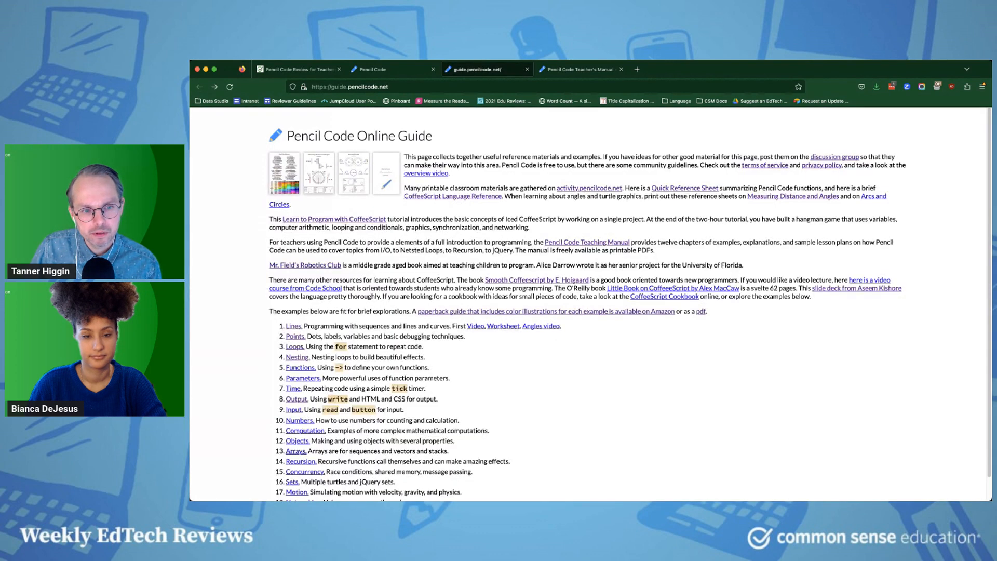
pyautogui.moveTo(292, 326)
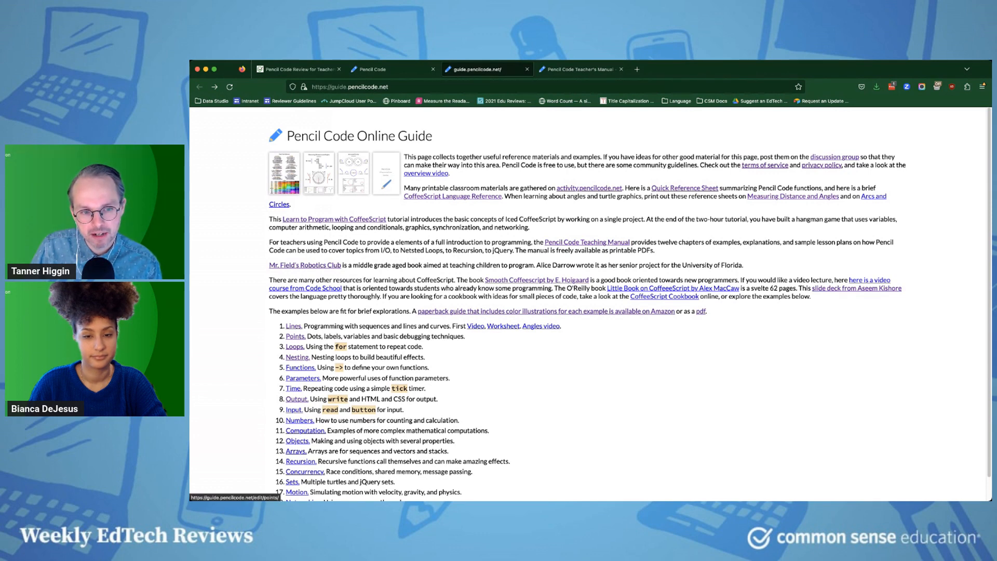
# Preview the Points message example and Input starmaker program, then run starmaker.
pyautogui.click(294, 336)
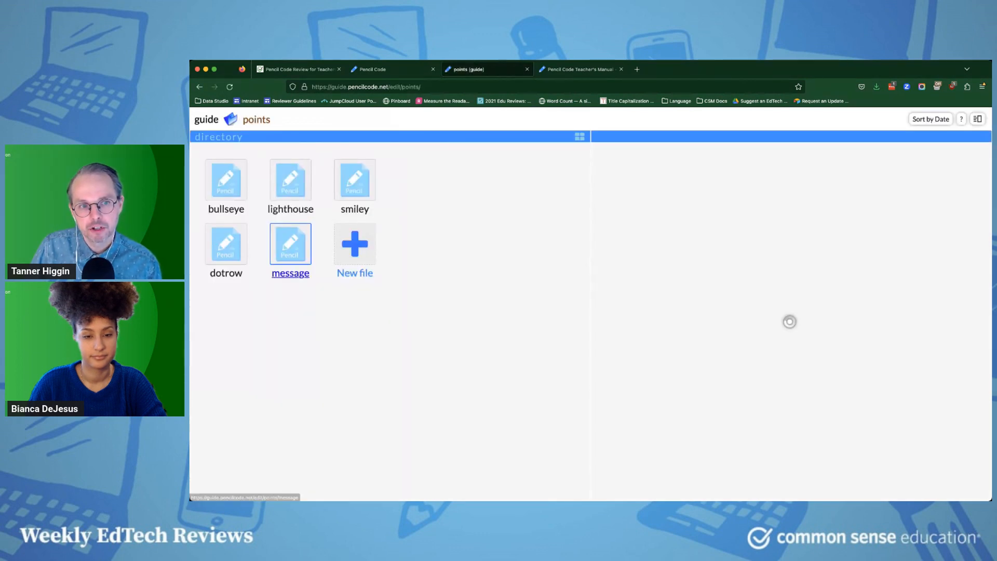
pyautogui.click(291, 244)
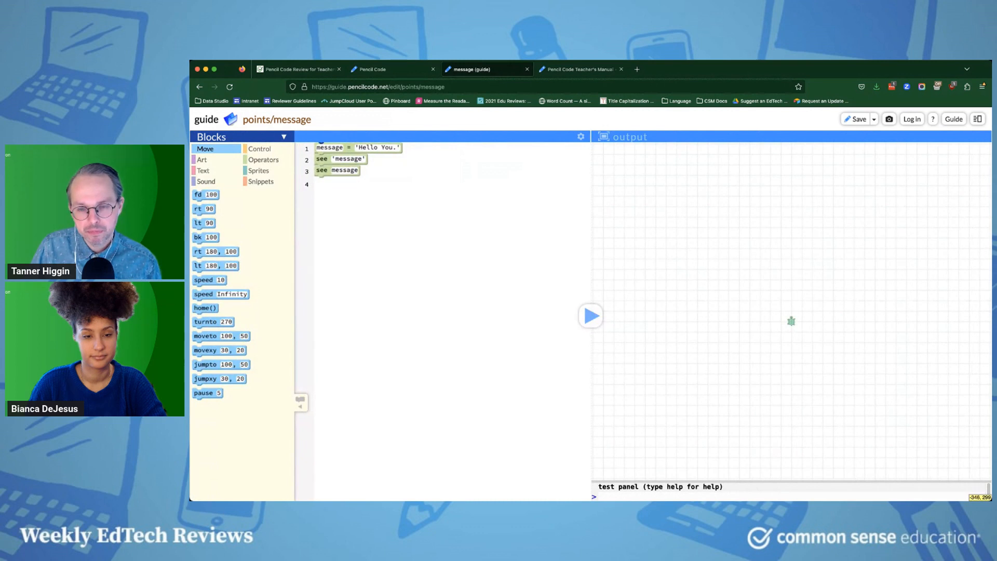
pyautogui.click(591, 317)
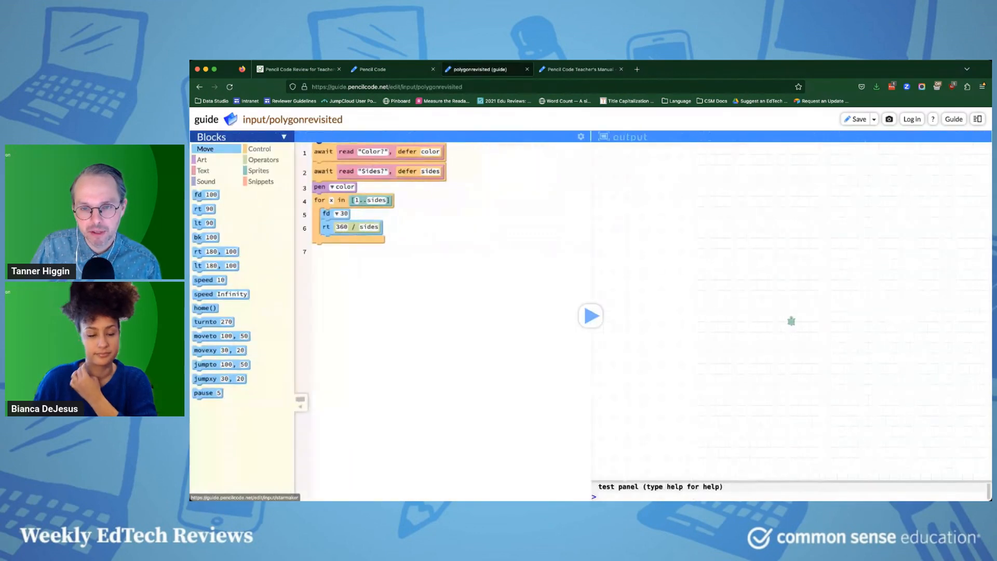
pyautogui.click(591, 316)
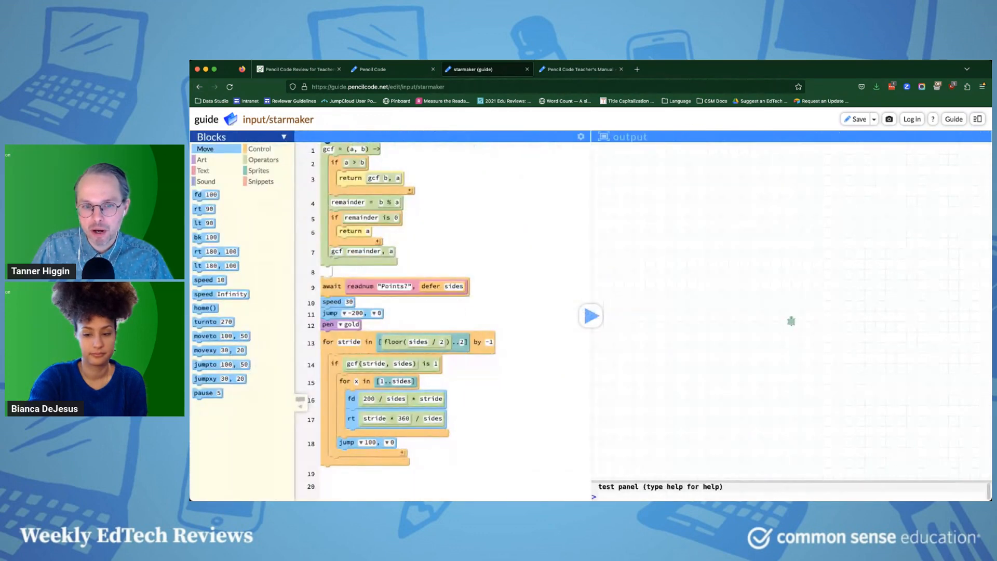
pyautogui.moveTo(590, 316)
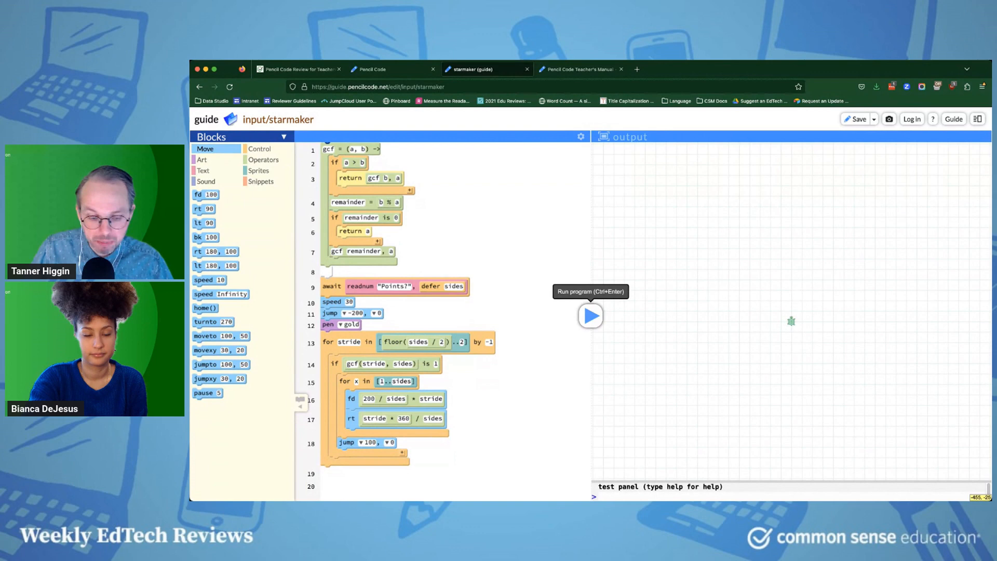
pyautogui.click(591, 316)
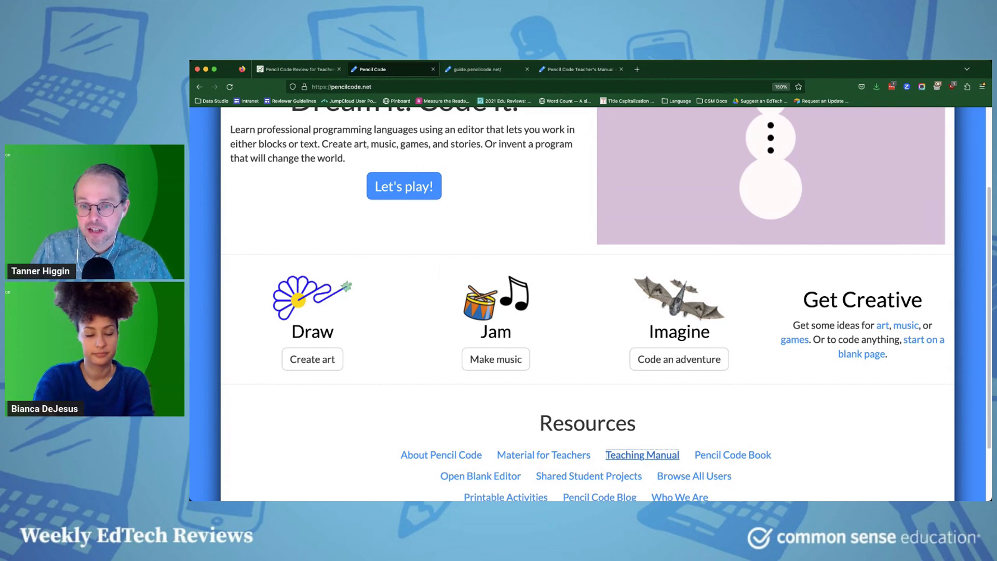
pyautogui.moveTo(312, 359)
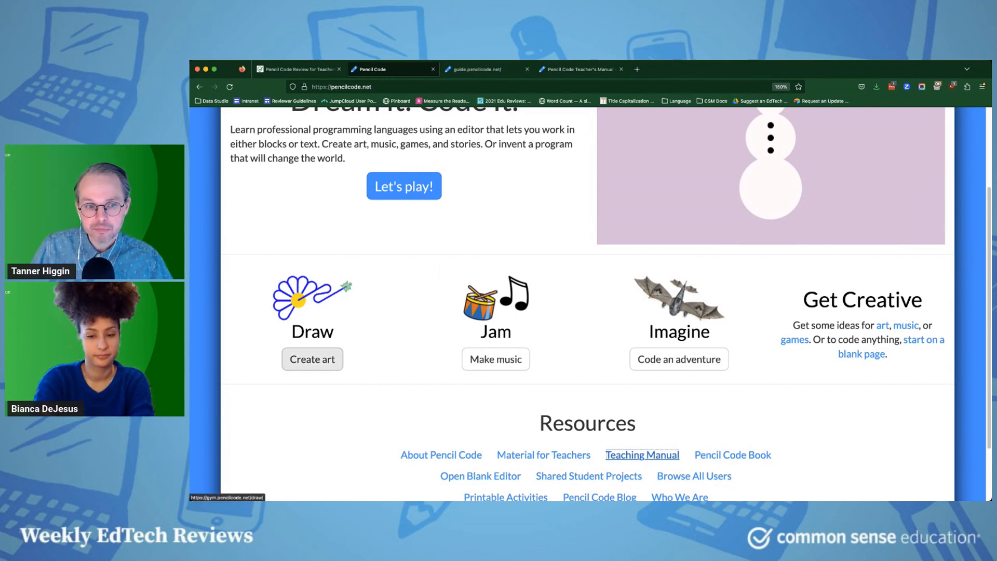
# Open Create art, run Making Commands to draw a yellow smiley, then return home.
pyautogui.click(312, 359)
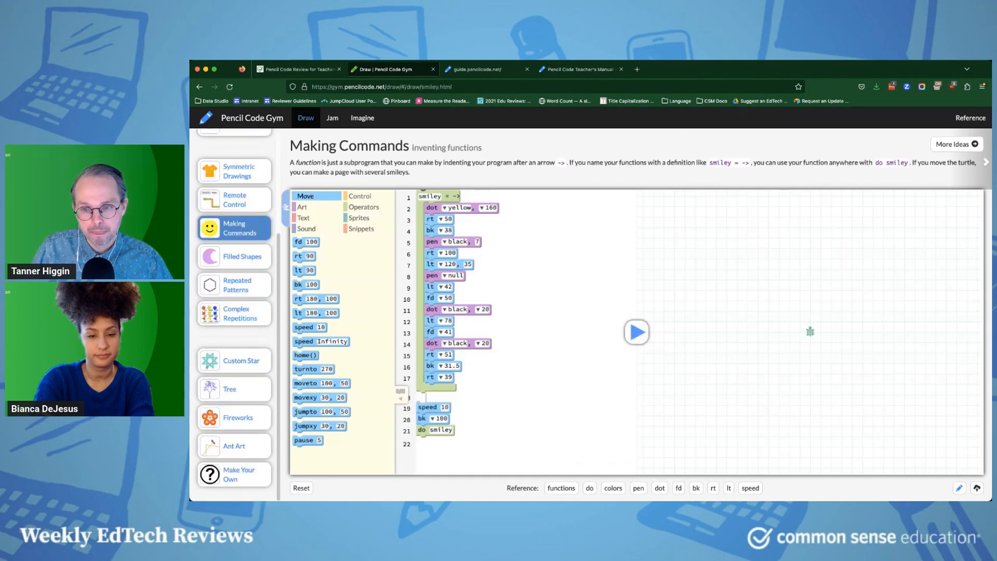
pyautogui.click(636, 332)
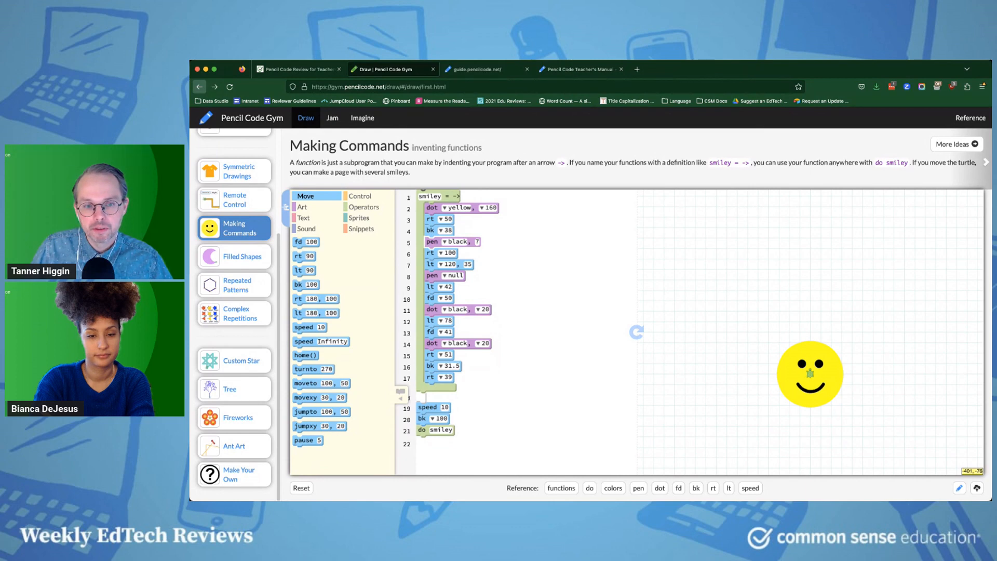
pyautogui.click(233, 146)
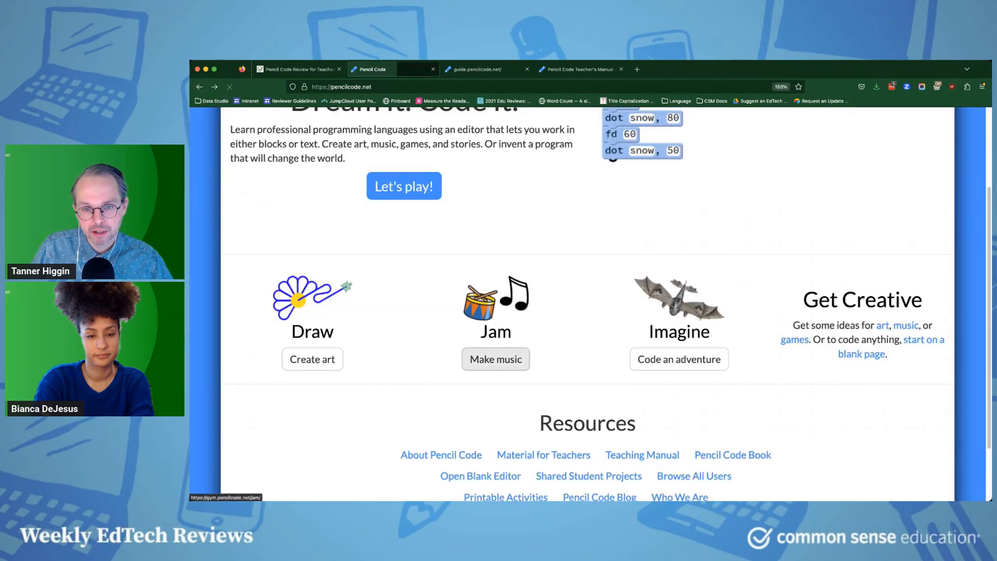
# Open the Jam Sharps exercise, play the We Will Rock You melody, then return home.
pyautogui.click(495, 359)
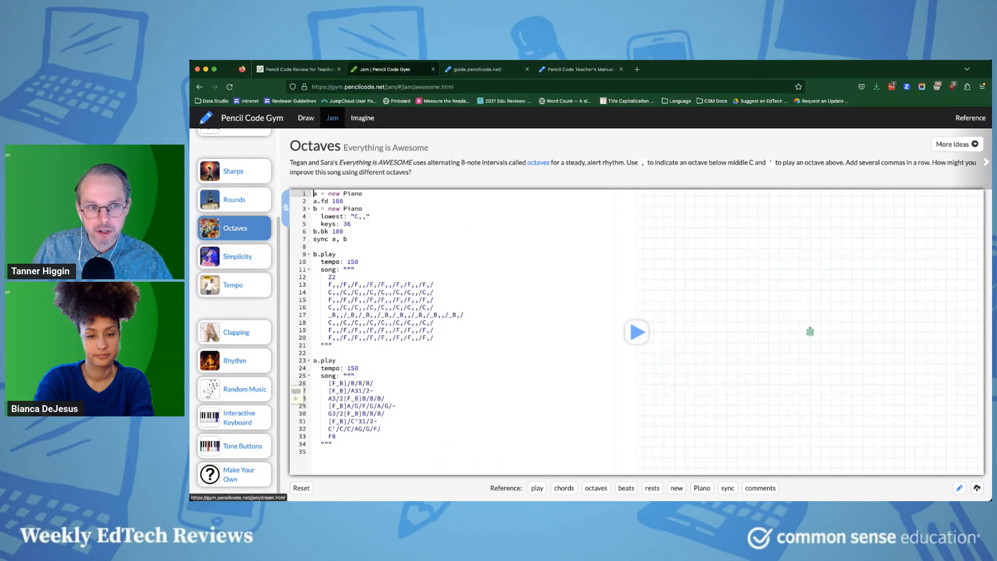
pyautogui.click(233, 171)
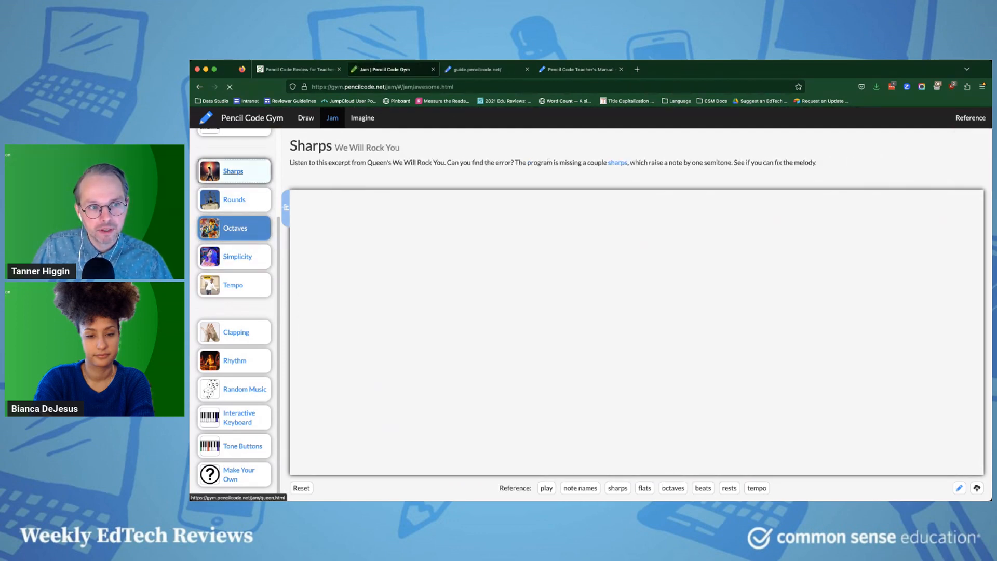
pyautogui.click(234, 171)
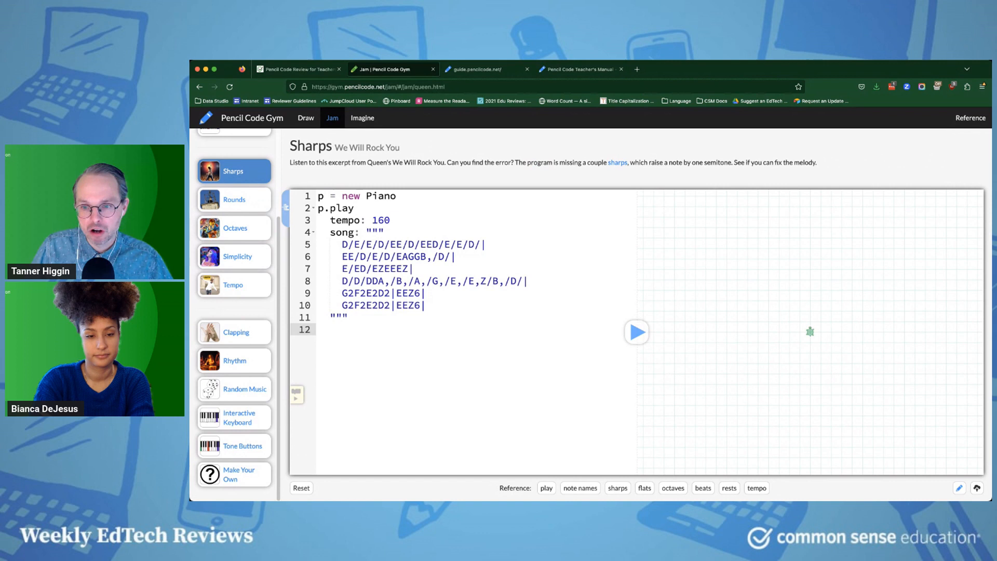
pyautogui.click(636, 332)
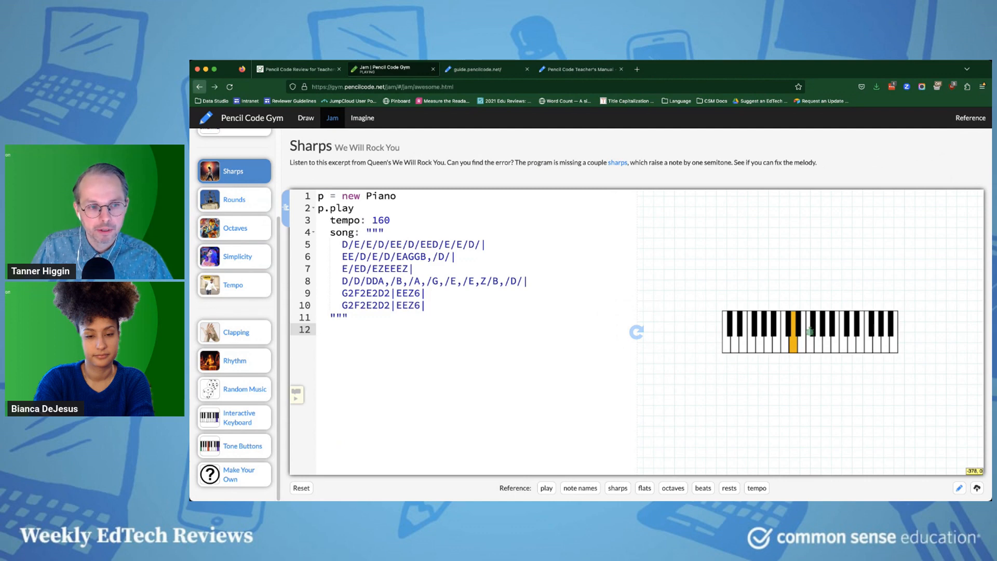
pyautogui.click(235, 228)
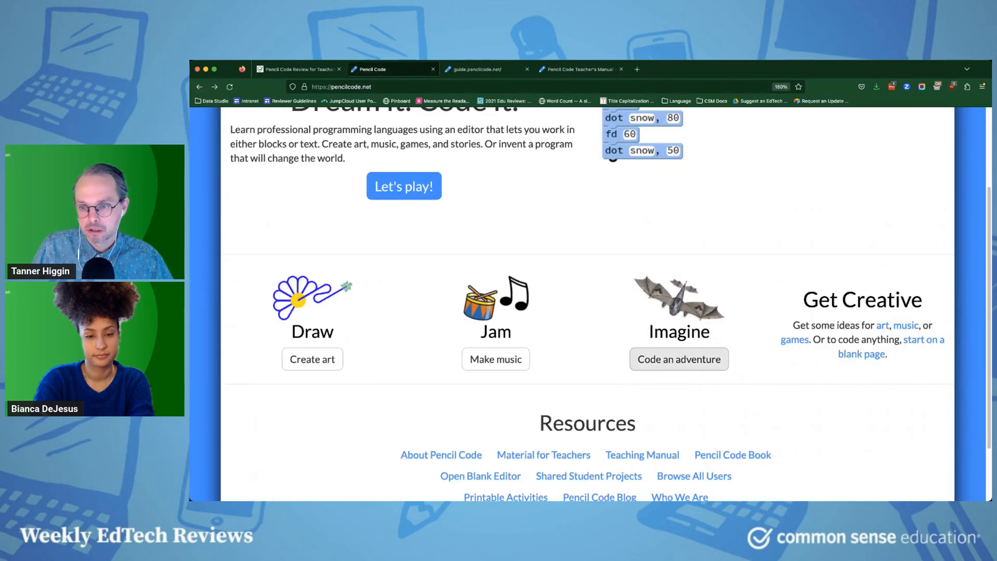
# Open the Tree Climbing adventure example, run it, and choose to climb up the tree.
pyautogui.click(678, 358)
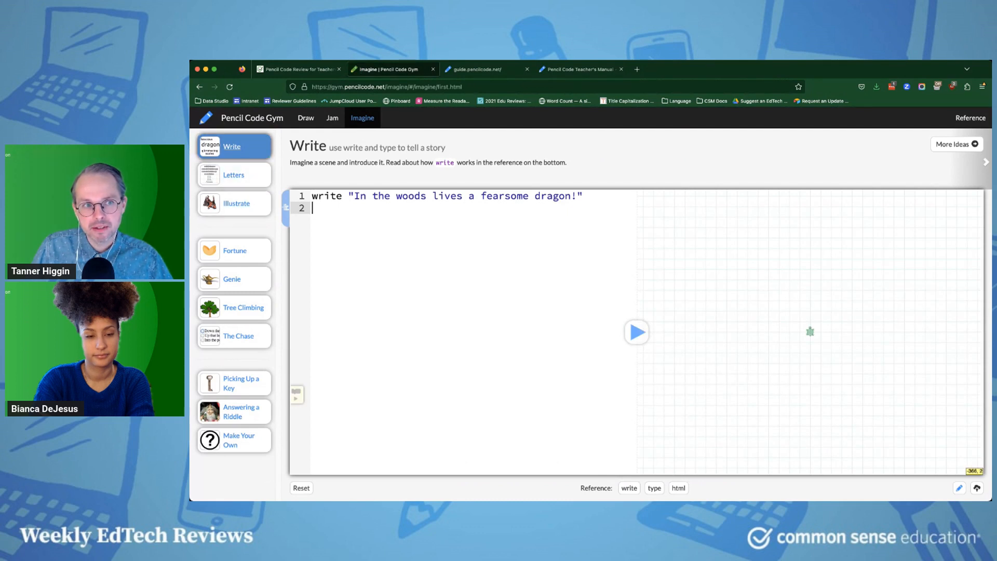
pyautogui.click(244, 307)
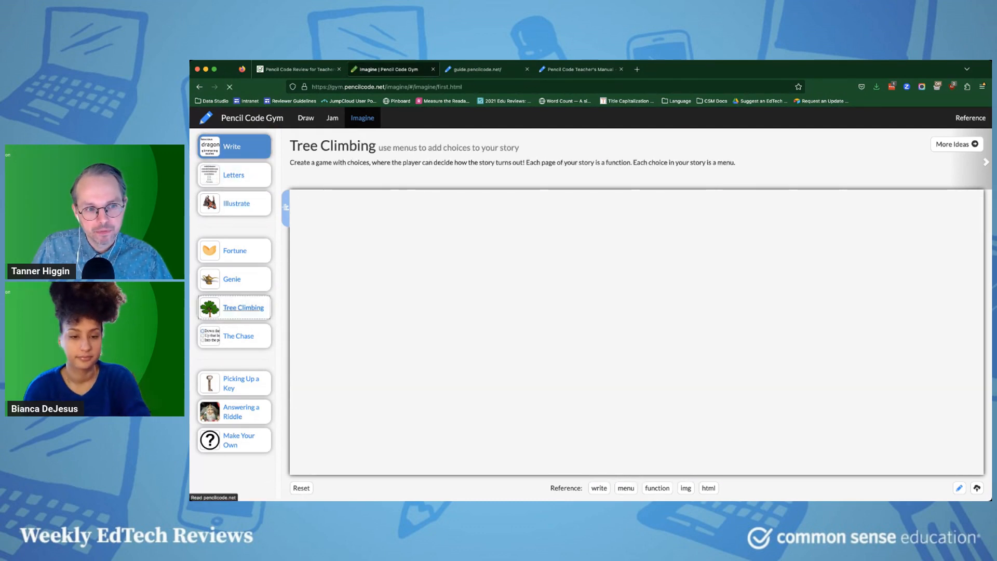
pyautogui.click(243, 307)
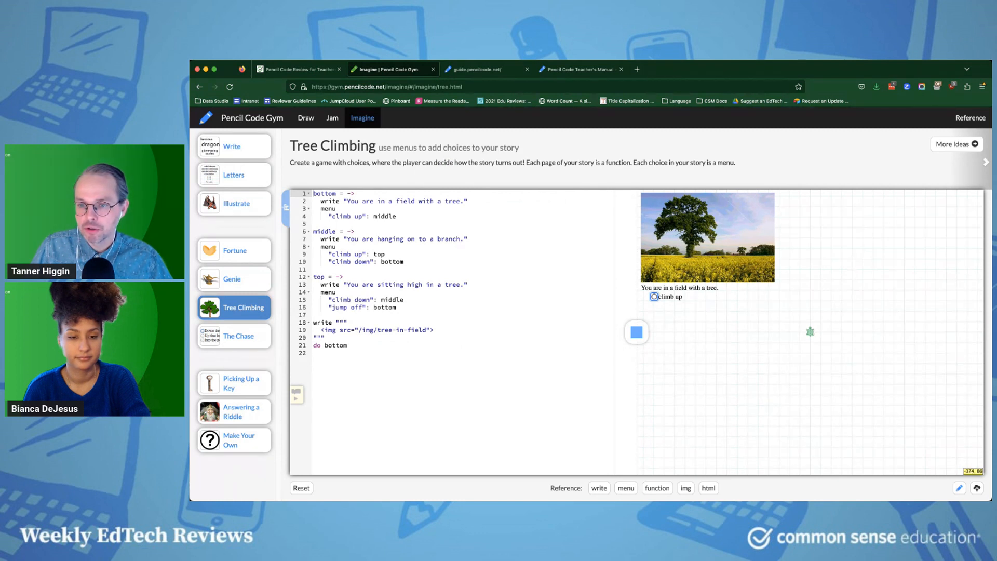
pyautogui.click(654, 296)
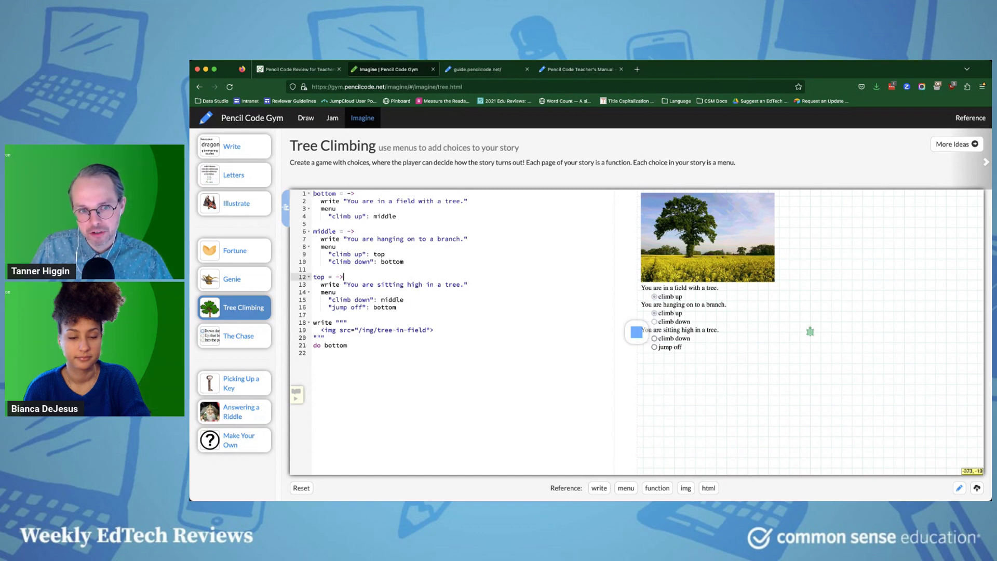
# Copy the 'top' story page code into a new 'Very top' page and run the story.
pyautogui.moveTo(315, 277); pyautogui.dragTo(396, 307)
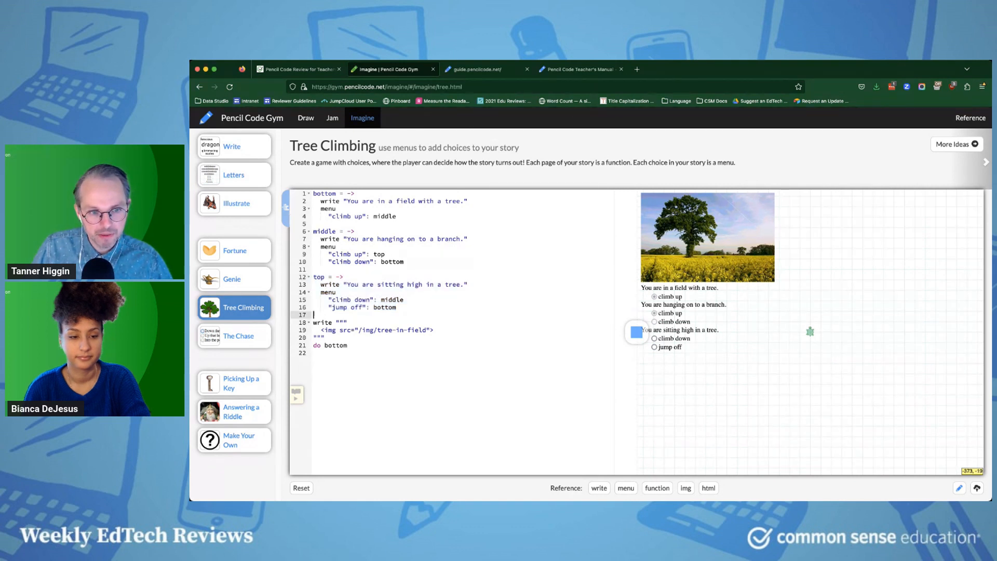
pyautogui.write('top = ->')
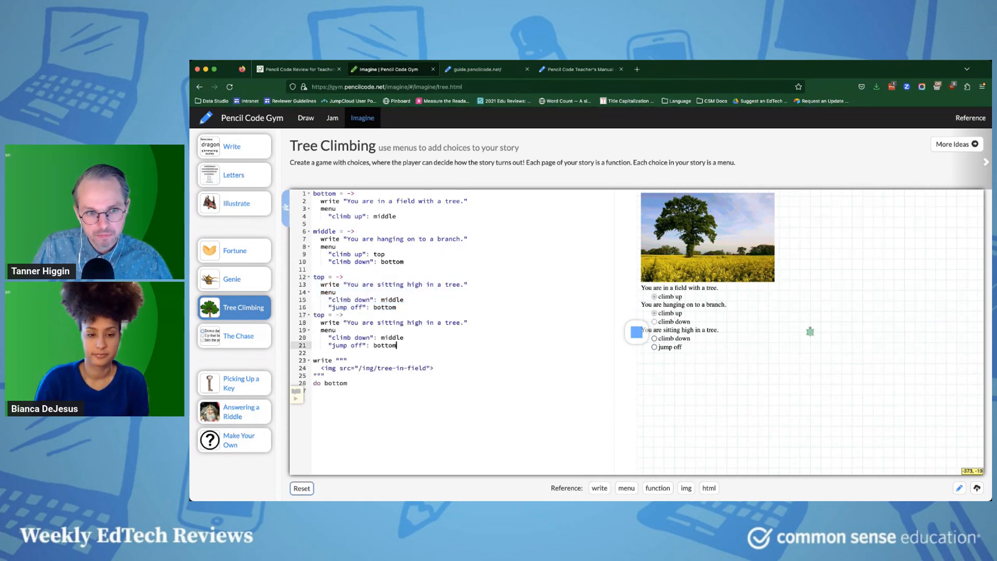
pyautogui.press('Enter')
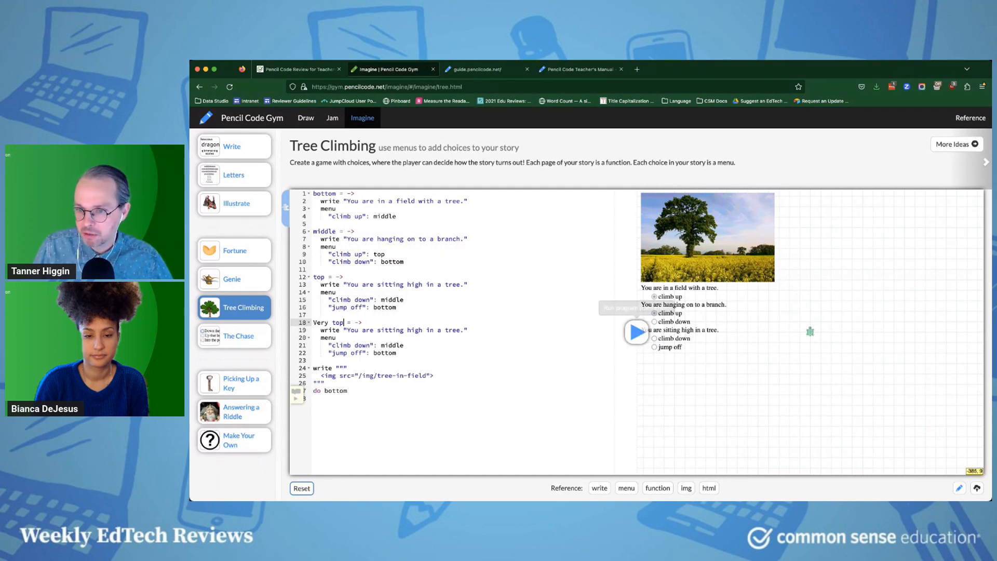
pyautogui.click(637, 332)
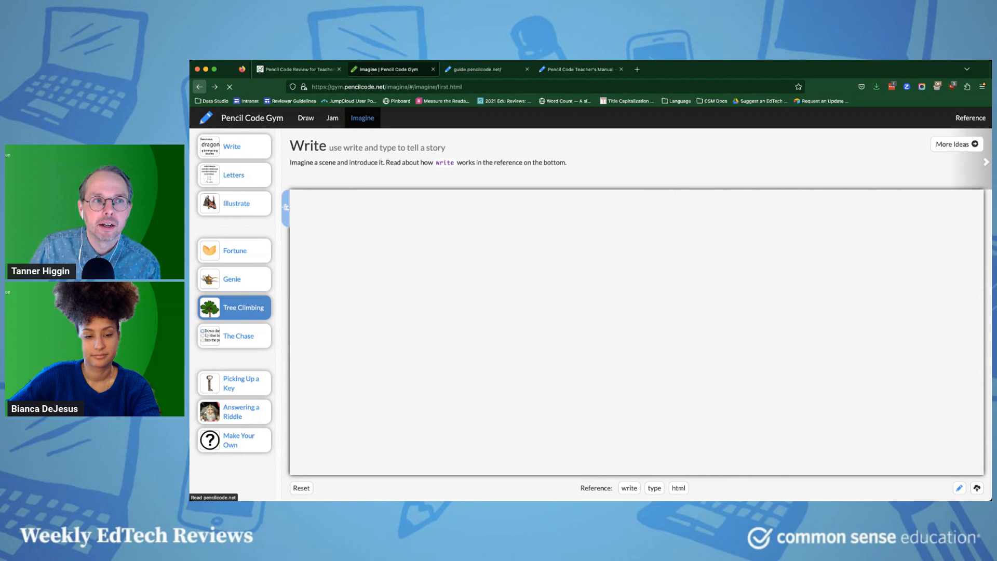
# Revisit the pencilcode.net homepage and 'Code an adventure', then switch to the Common Sense review tab.
pyautogui.click(233, 147)
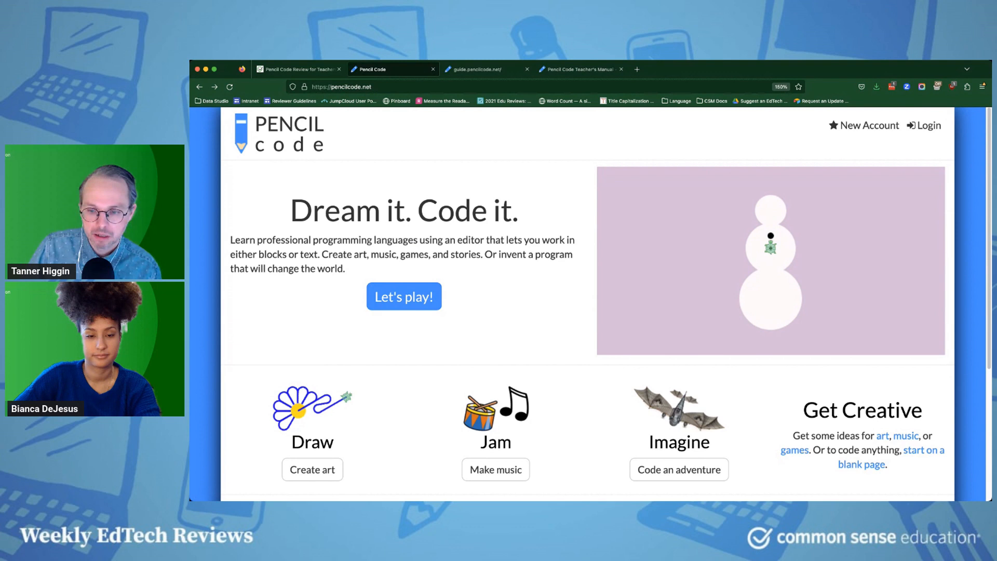
pyautogui.moveTo(496, 469)
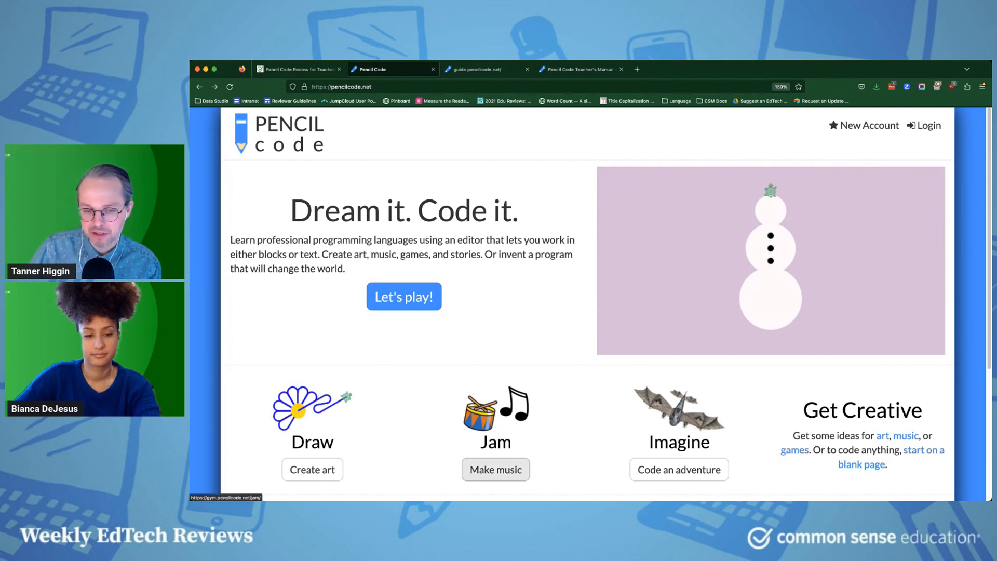
pyautogui.moveTo(679, 470)
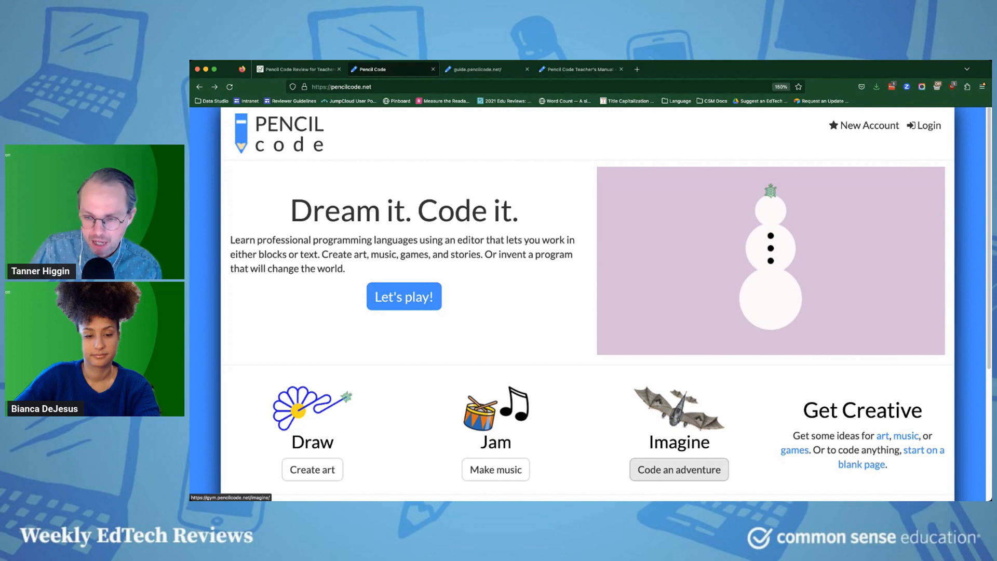
pyautogui.scroll(-3)
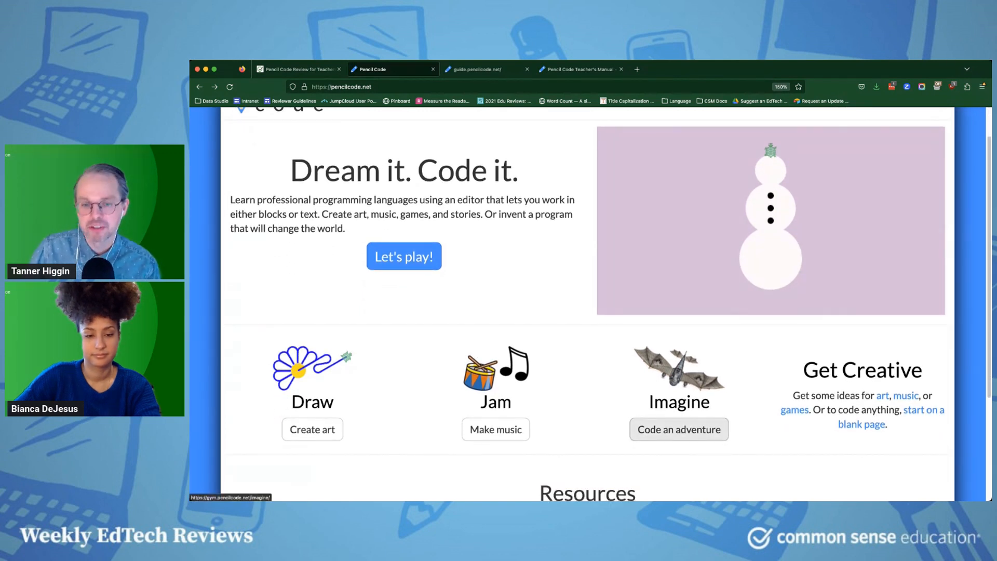
pyautogui.scroll(-3)
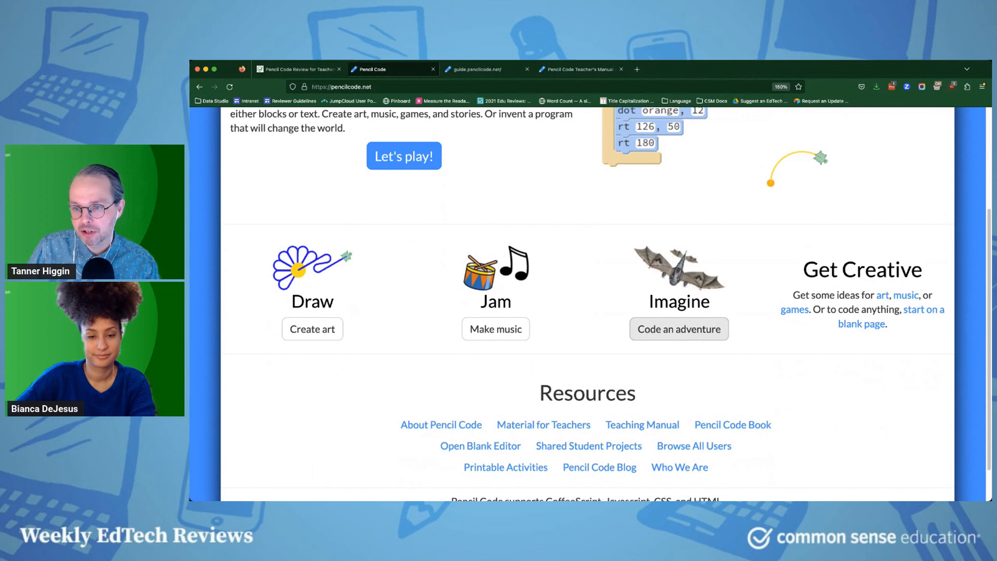
pyautogui.click(679, 329)
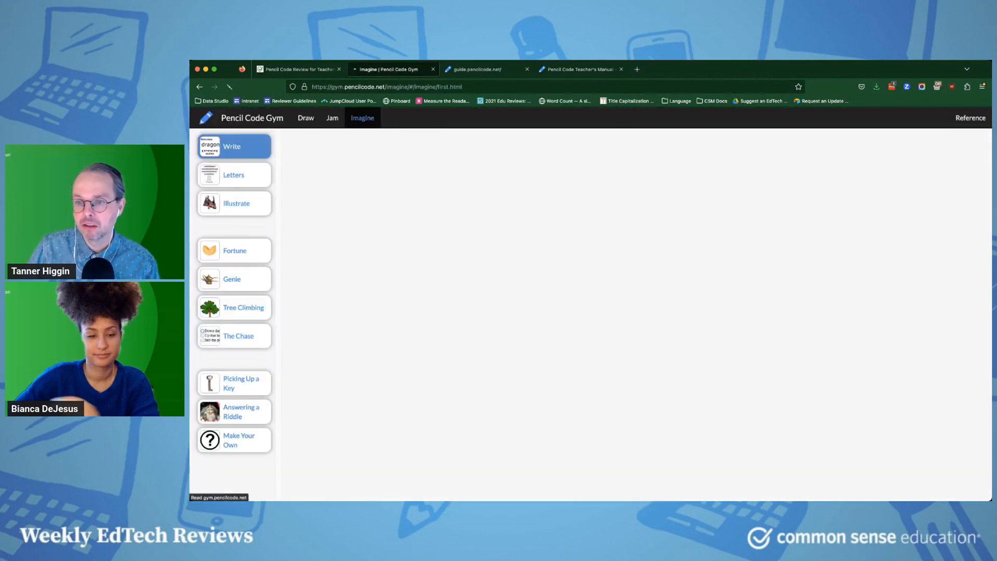
pyautogui.click(232, 146)
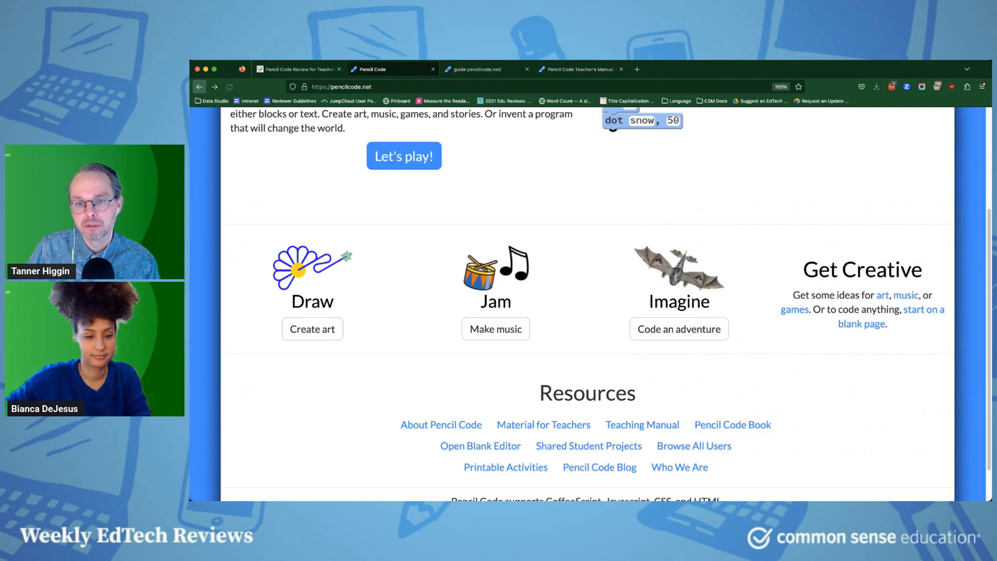
pyautogui.scroll(3)
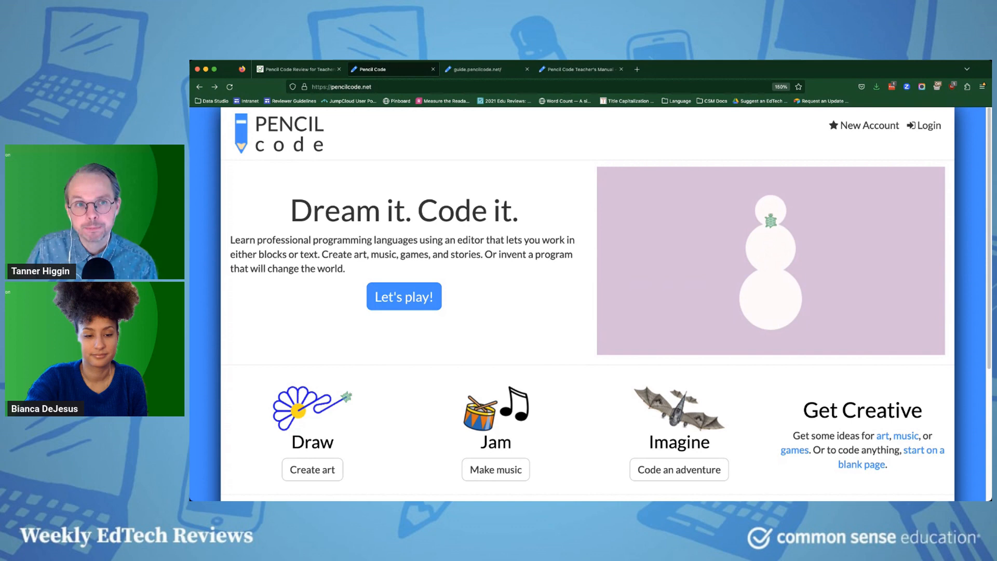
pyautogui.click(298, 69)
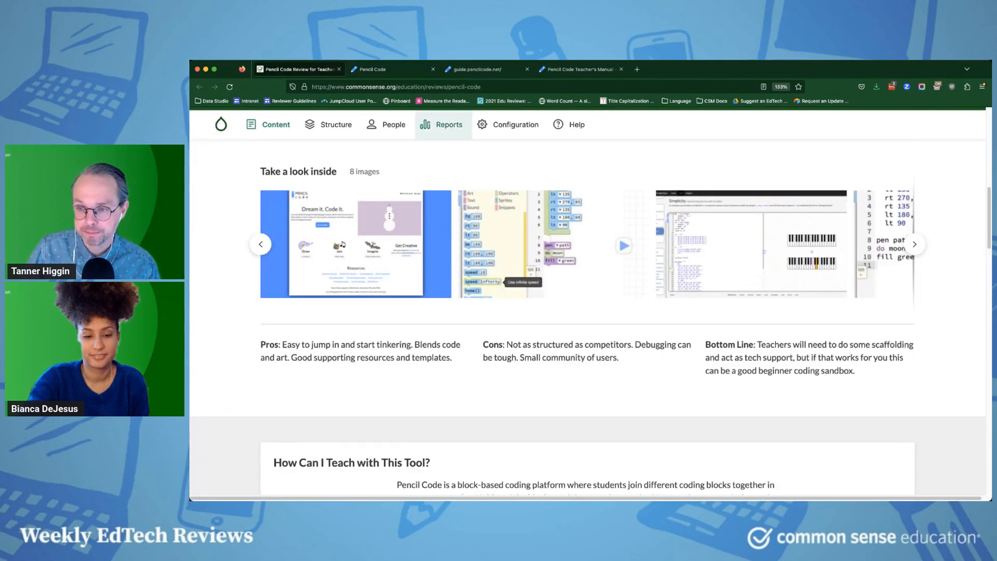